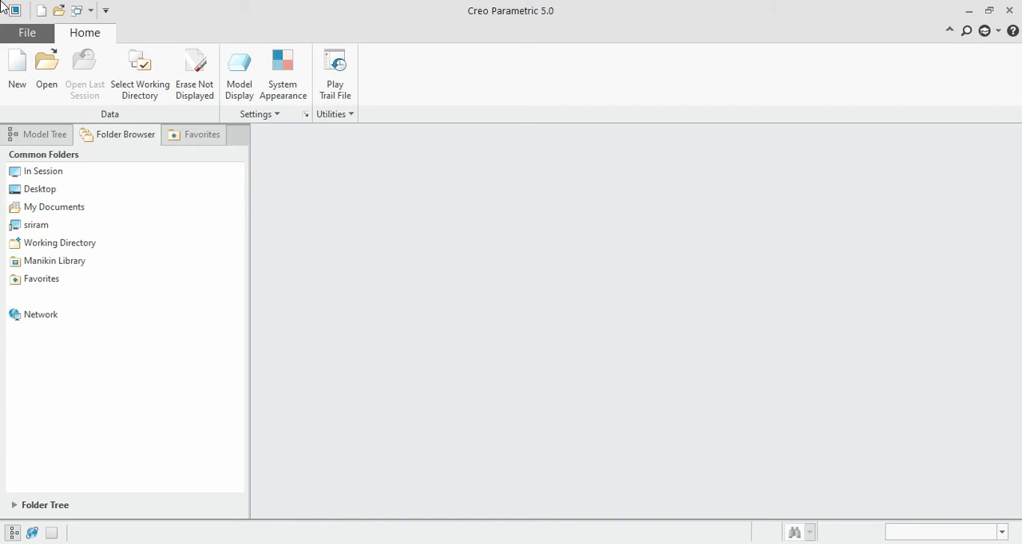
{"action": "mouse_move", "coordinate": [825, 8]}
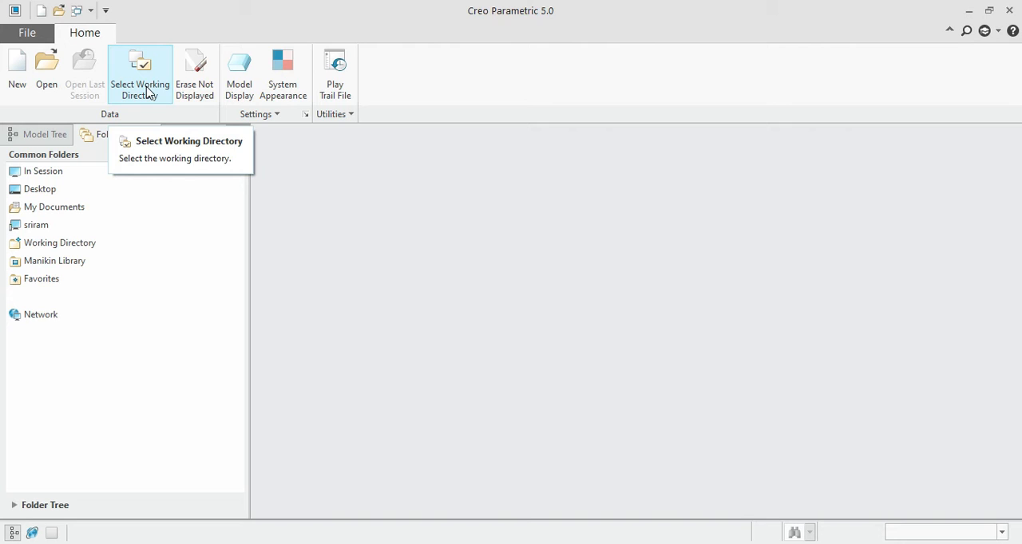
Browse the working-directory chooser up from 'first project' to Public Documents.
{"action": "left_click", "coordinate": [140, 75]}
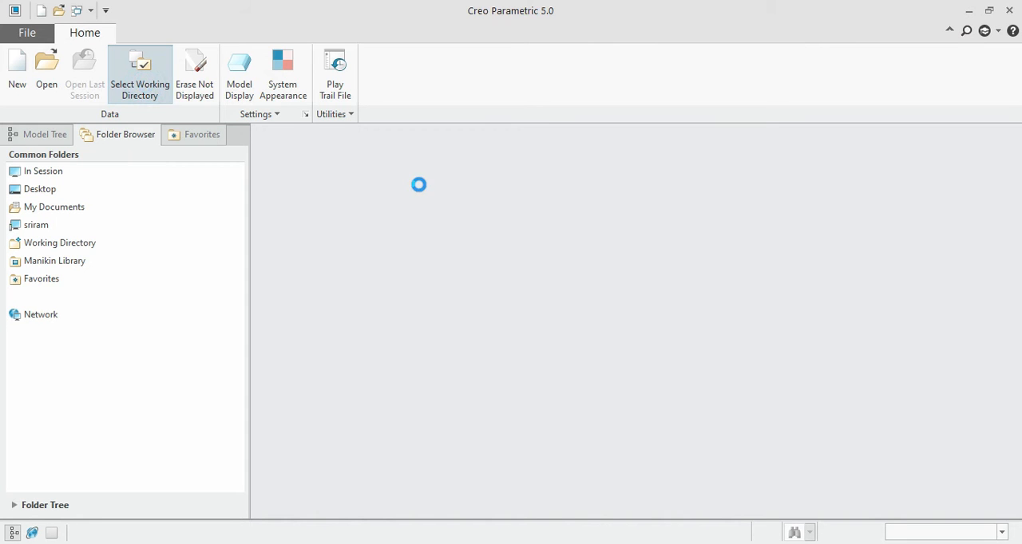
{"action": "left_click", "coordinate": [140, 74]}
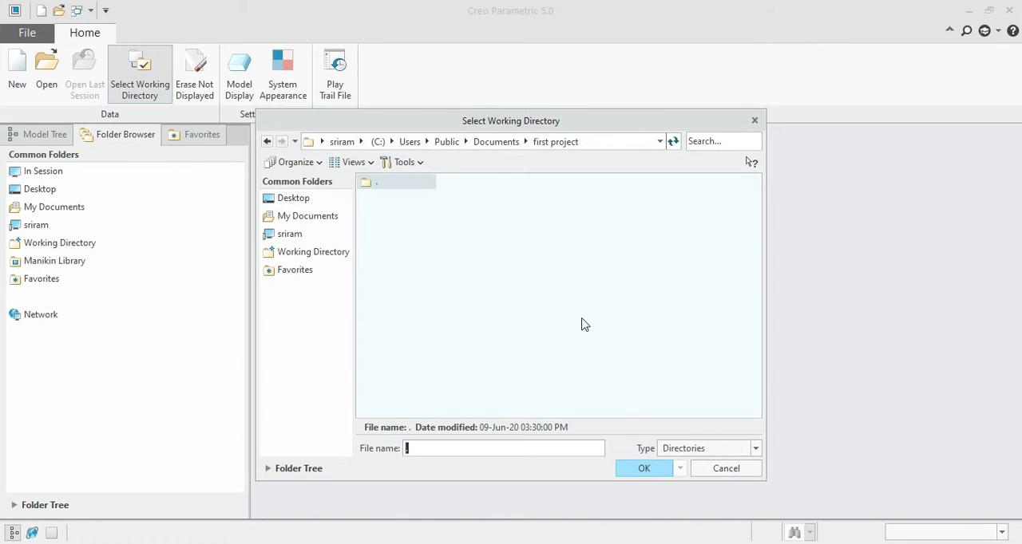
{"action": "left_click", "coordinate": [496, 141]}
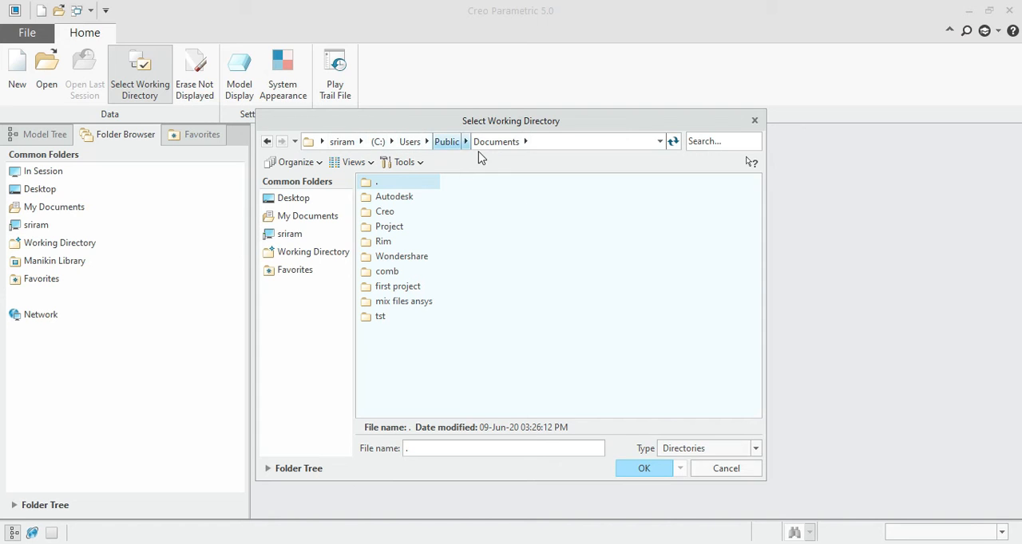
{"action": "mouse_move", "coordinate": [507, 386]}
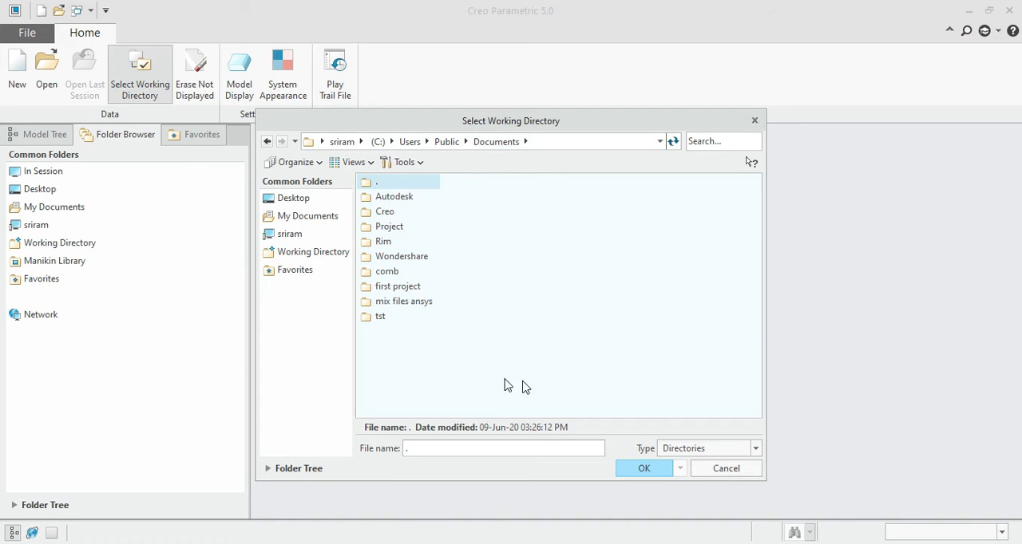
{"action": "mouse_move", "coordinate": [439, 317]}
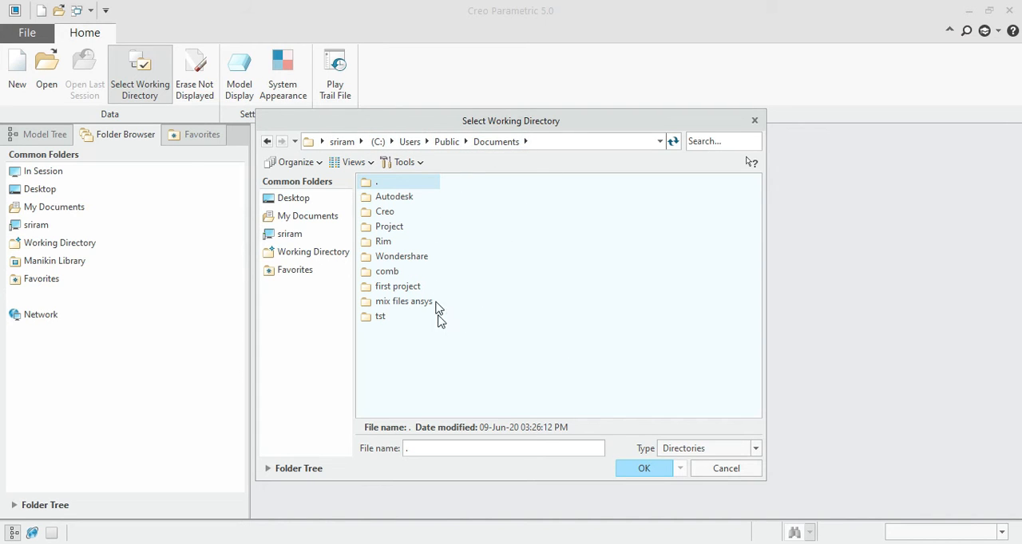
{"action": "mouse_move", "coordinate": [435, 343]}
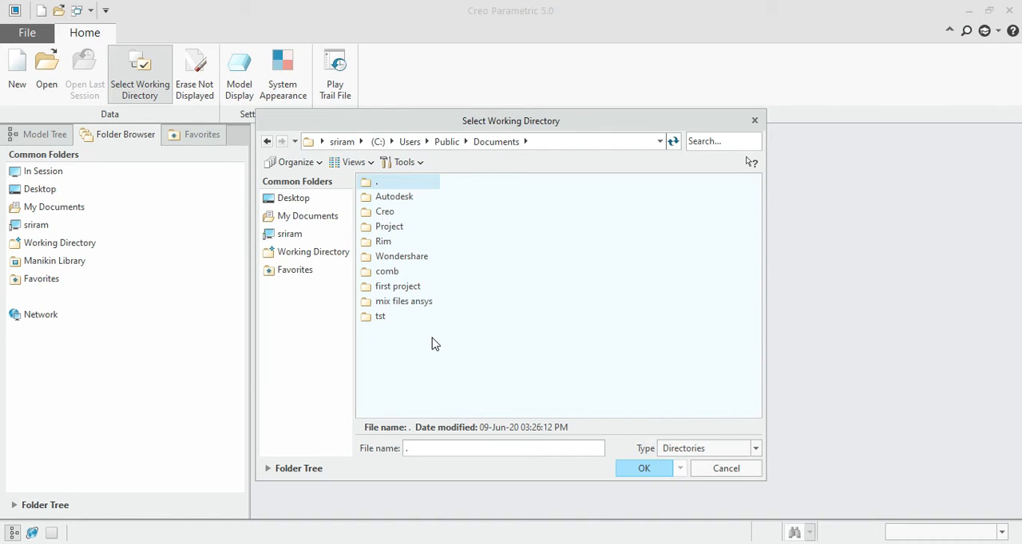
{"action": "mouse_move", "coordinate": [293, 198]}
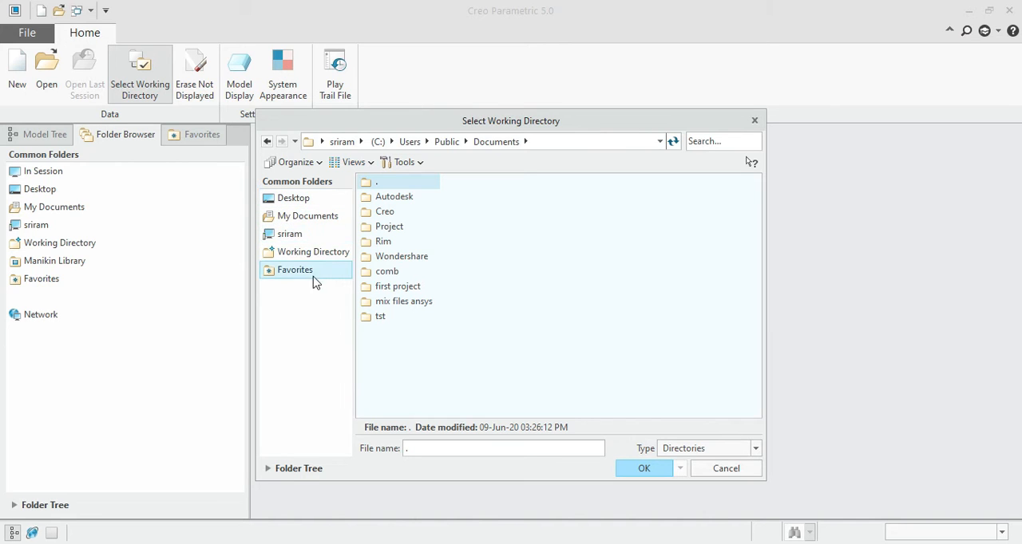
{"action": "left_click", "coordinate": [289, 233]}
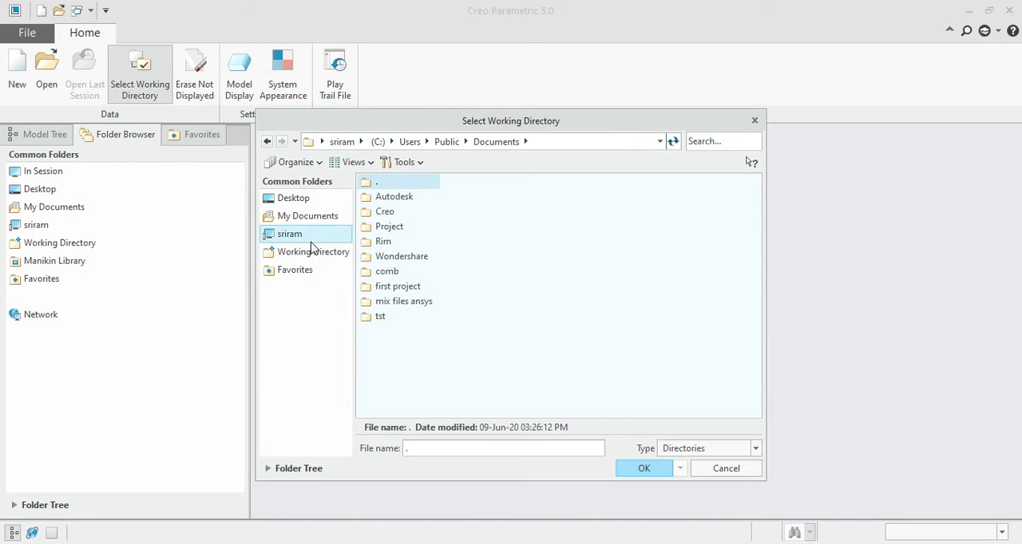
{"action": "mouse_move", "coordinate": [674, 273]}
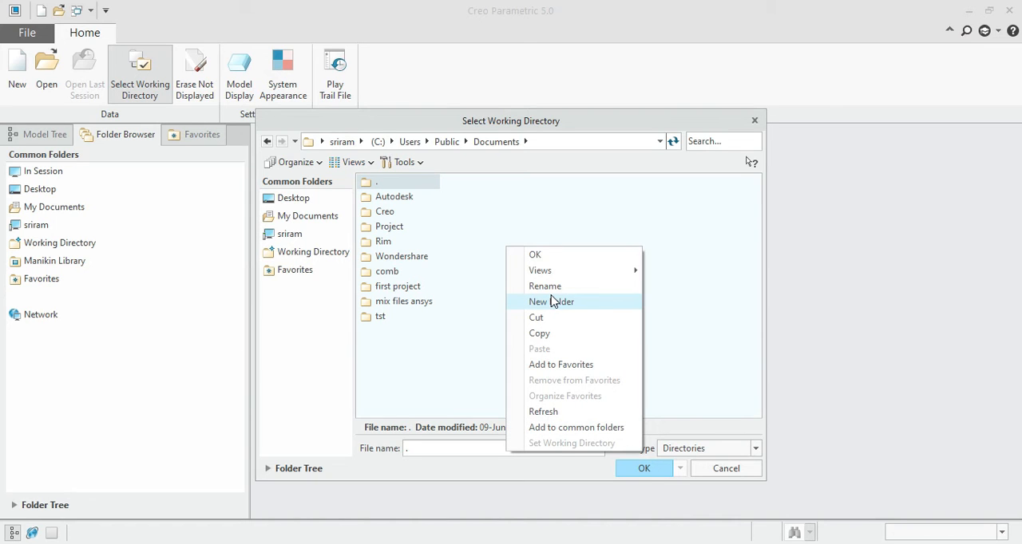
{"action": "mouse_move", "coordinate": [570, 307]}
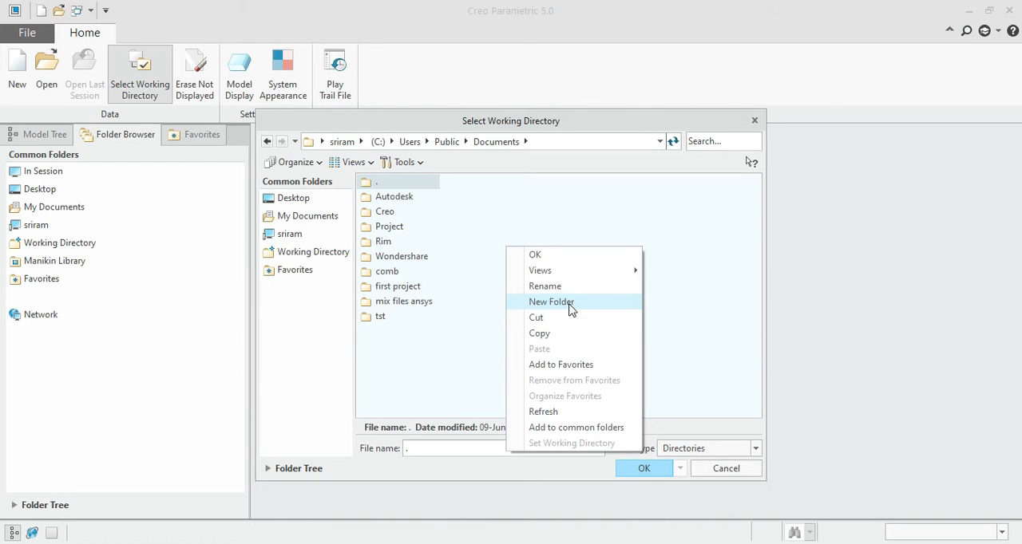
Create the 'project 1' folder in Public Documents and set it as working directory.
{"action": "left_click", "coordinate": [551, 302]}
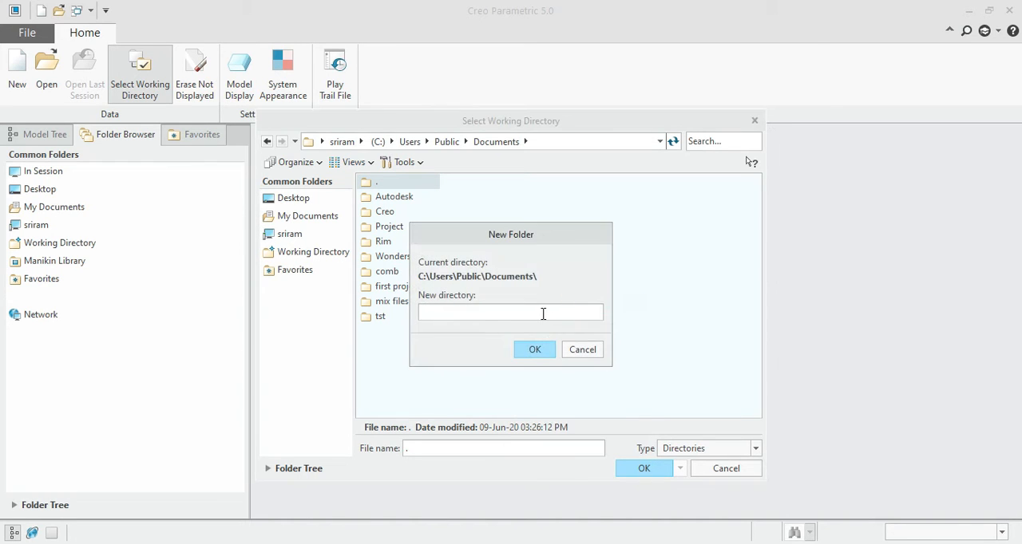
{"action": "mouse_move", "coordinate": [516, 312]}
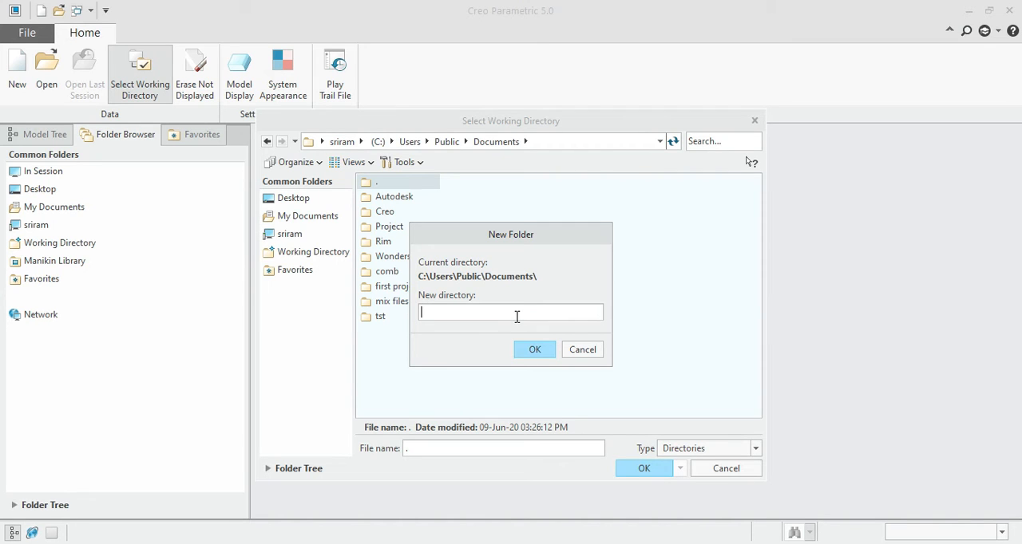
{"action": "type", "text": "pro"}
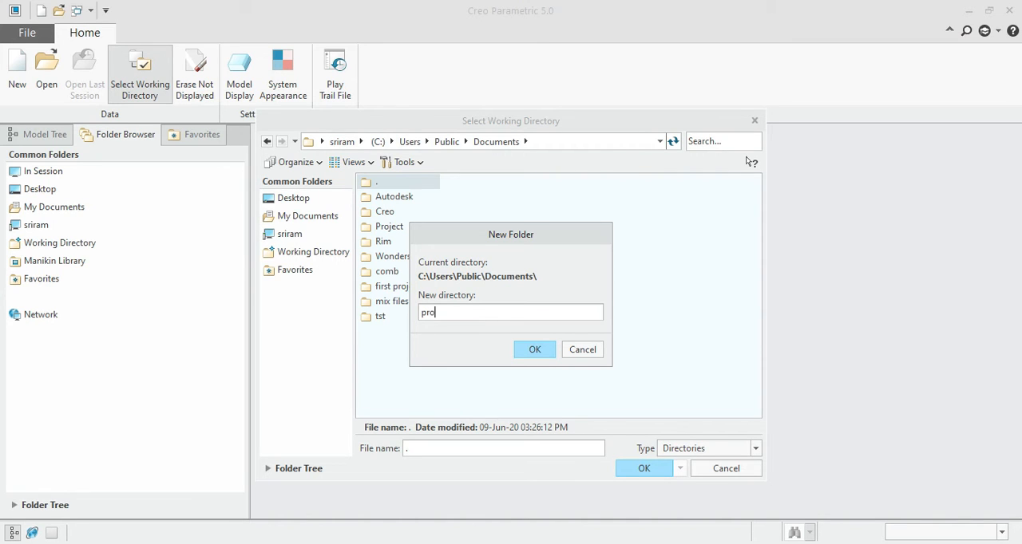
{"action": "type", "text": "ject"}
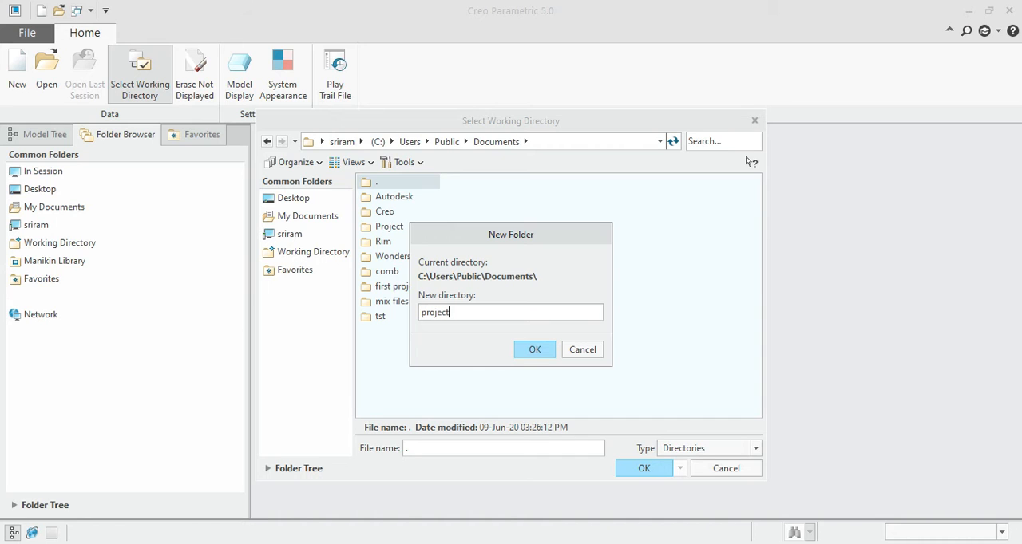
{"action": "left_click", "coordinate": [535, 350]}
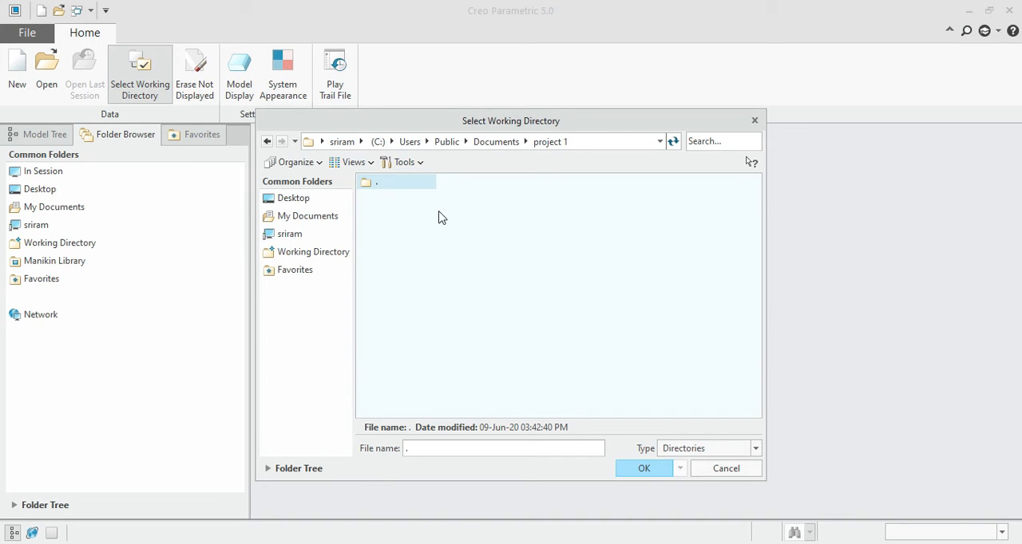
{"action": "mouse_move", "coordinate": [489, 296]}
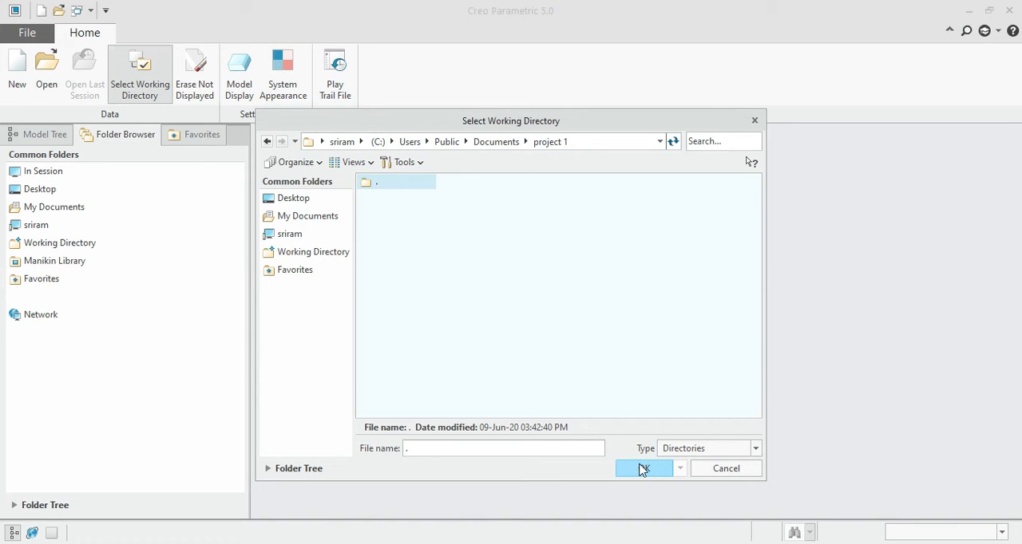
{"action": "left_click", "coordinate": [643, 468]}
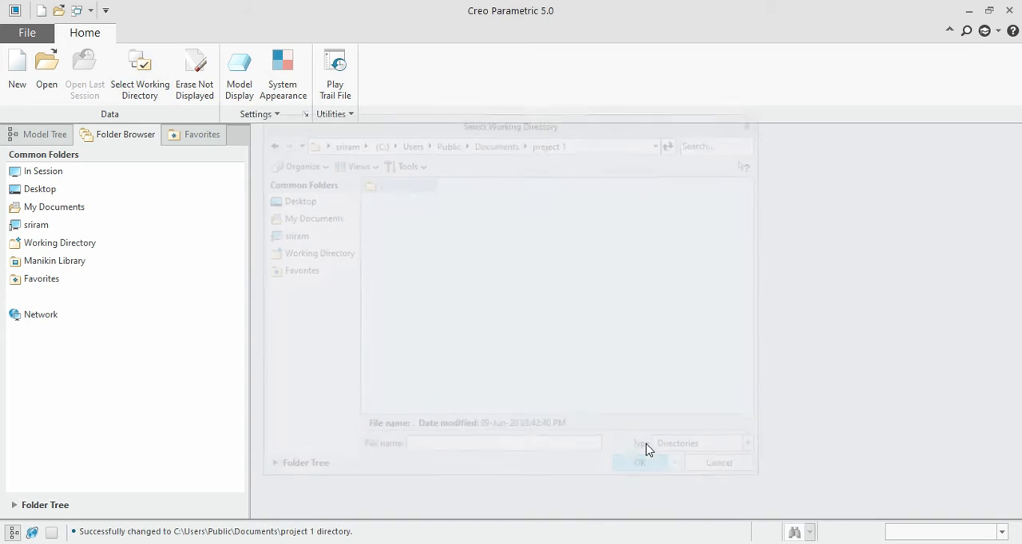
{"action": "left_click", "coordinate": [640, 463]}
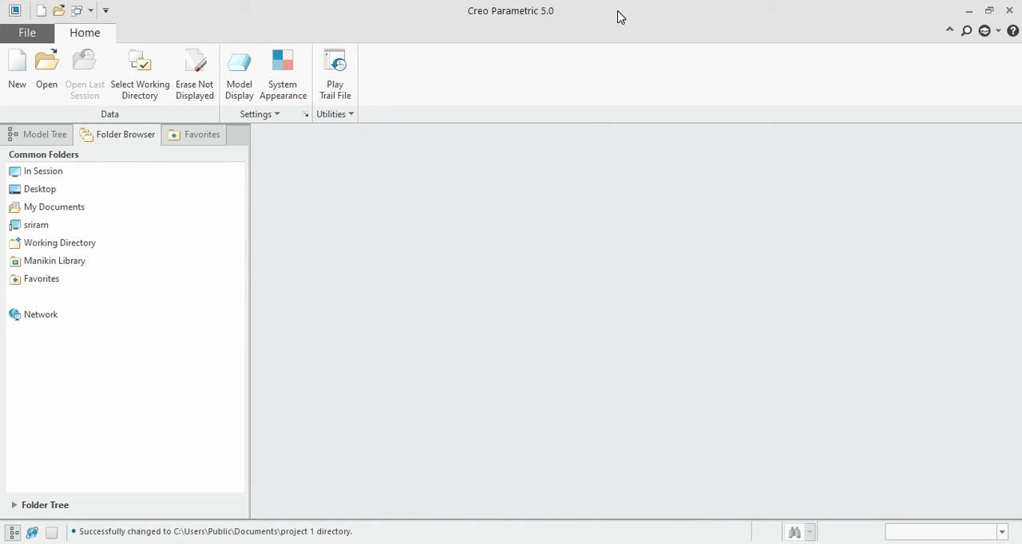
{"action": "mouse_move", "coordinate": [886, 101]}
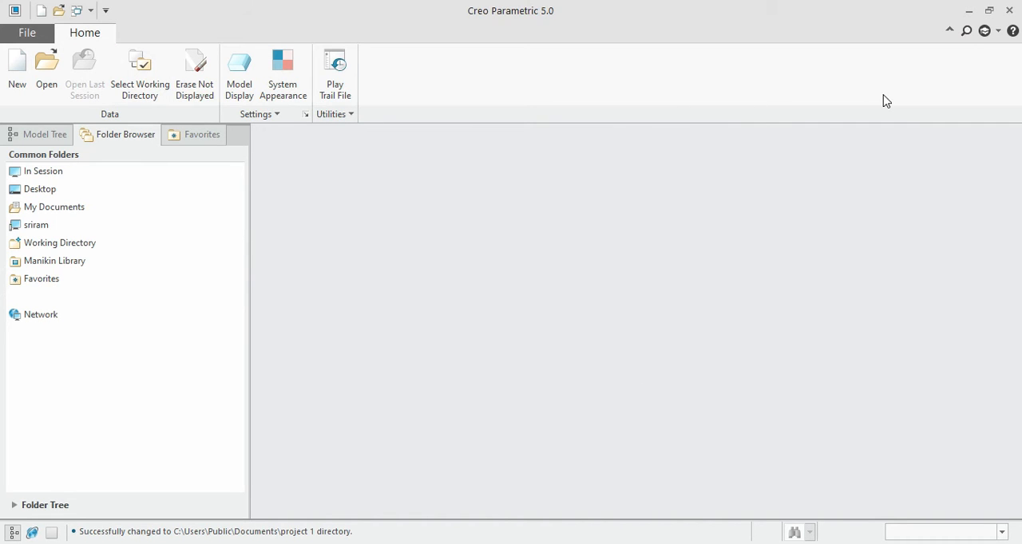
{"action": "mouse_move", "coordinate": [17, 68]}
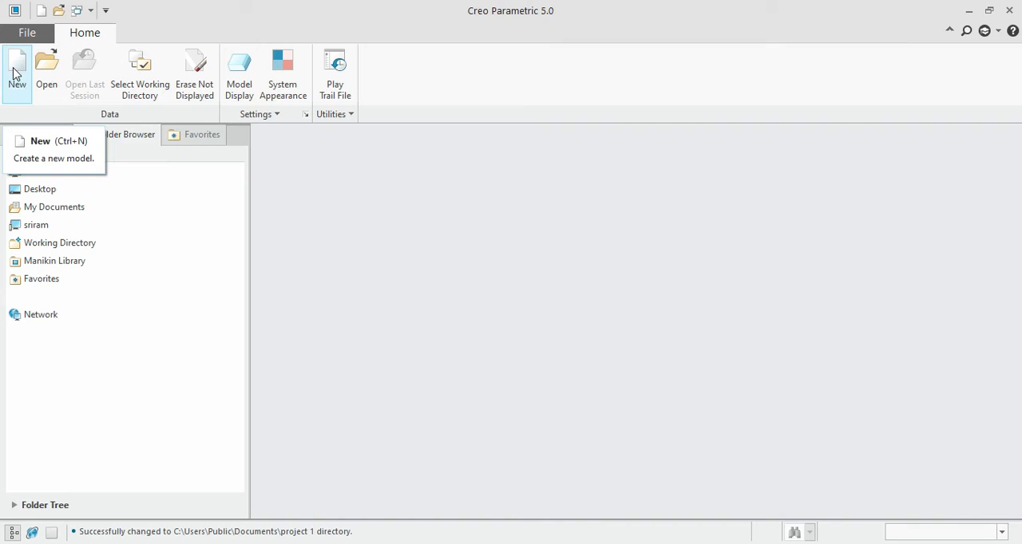
{"action": "left_click", "coordinate": [16, 68]}
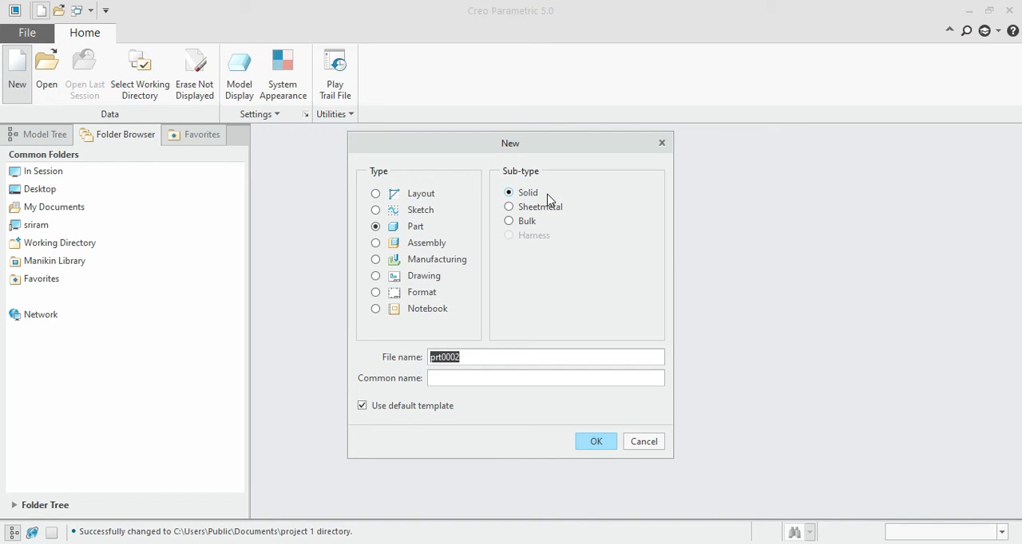
{"action": "mouse_move", "coordinate": [517, 313]}
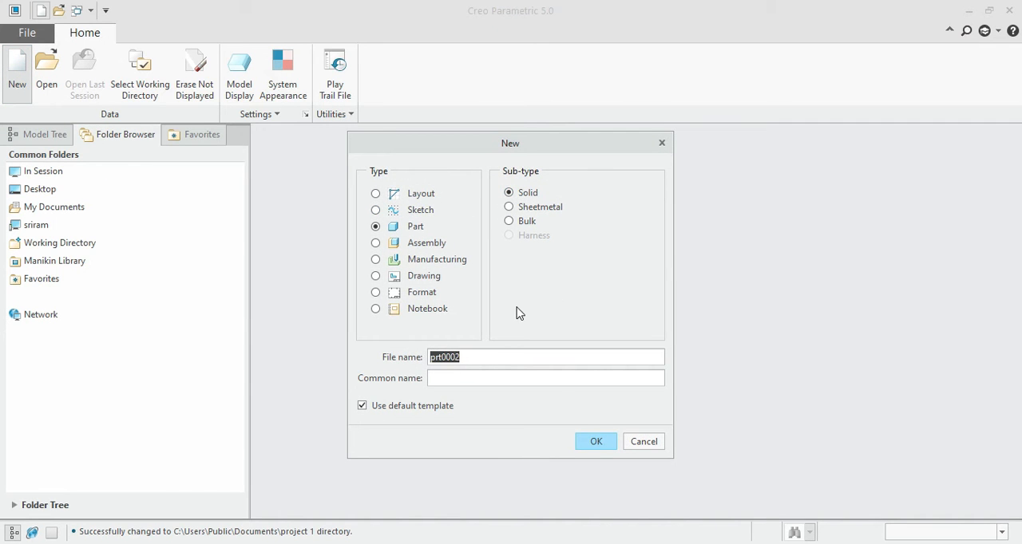
{"action": "mouse_move", "coordinate": [455, 204]}
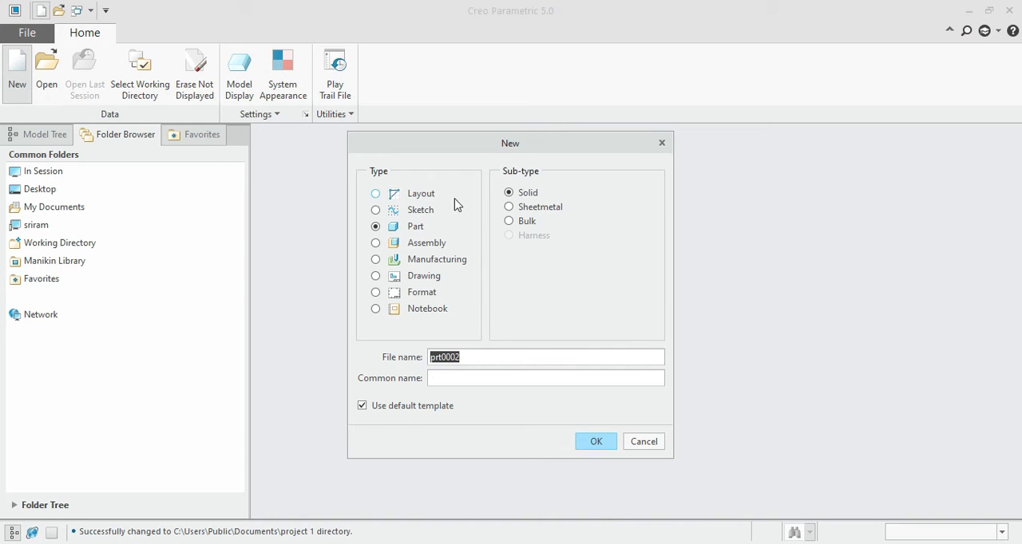
{"action": "mouse_move", "coordinate": [430, 202]}
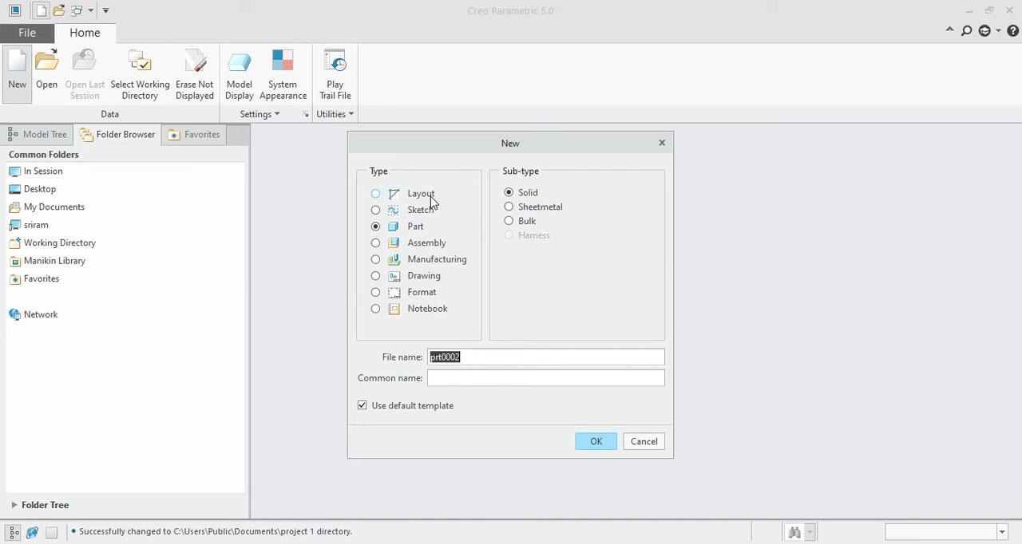
{"action": "mouse_move", "coordinate": [443, 183]}
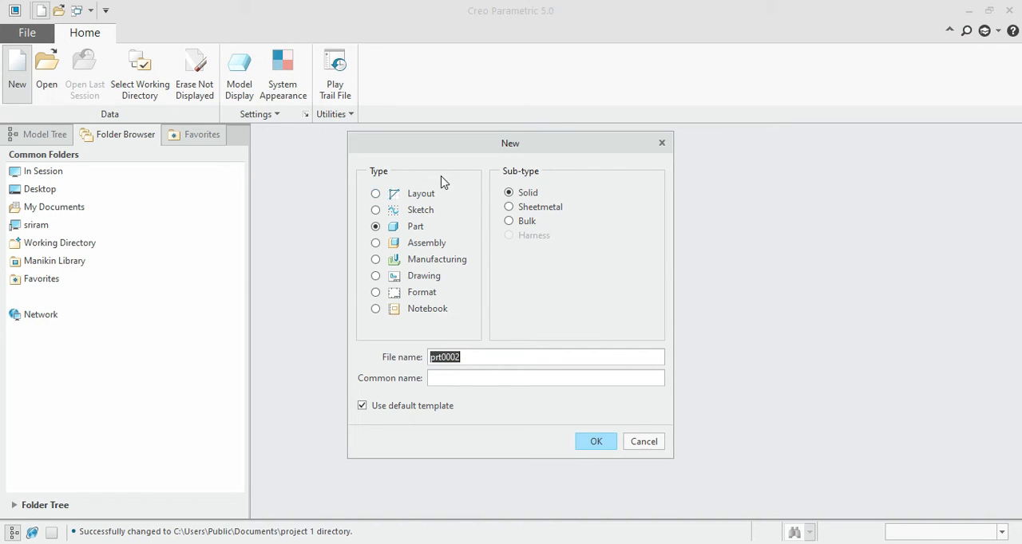
{"action": "mouse_move", "coordinate": [434, 198]}
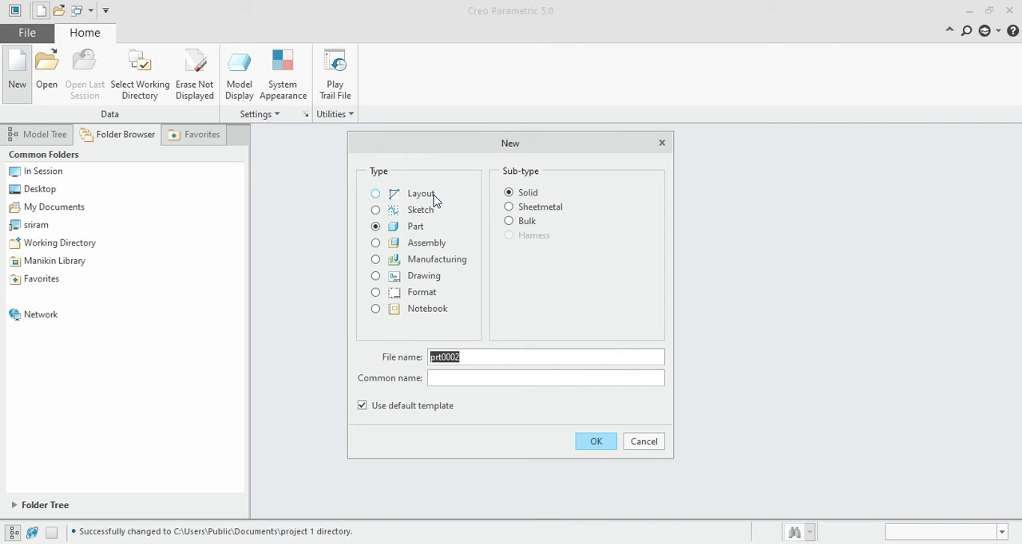
{"action": "mouse_move", "coordinate": [429, 227]}
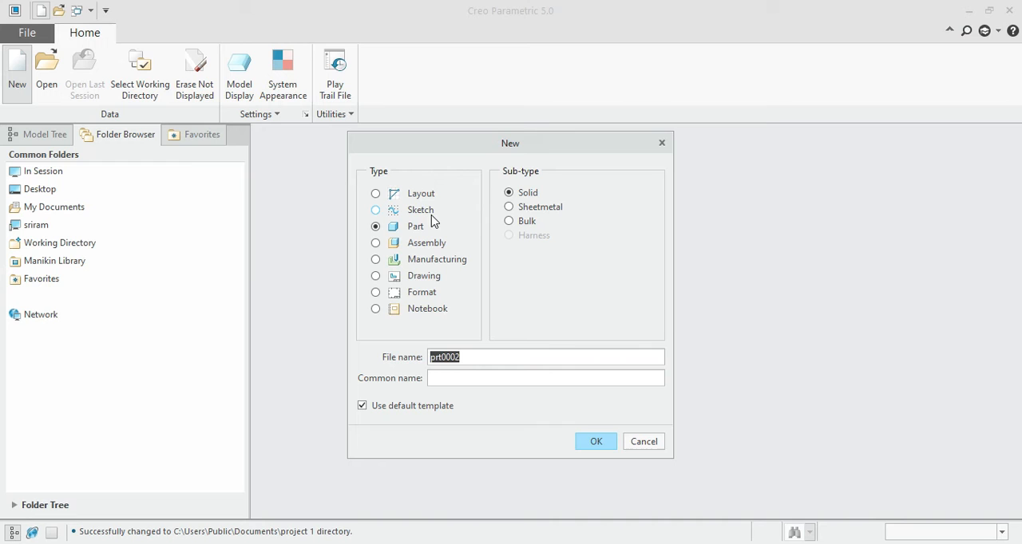
{"action": "mouse_move", "coordinate": [416, 230]}
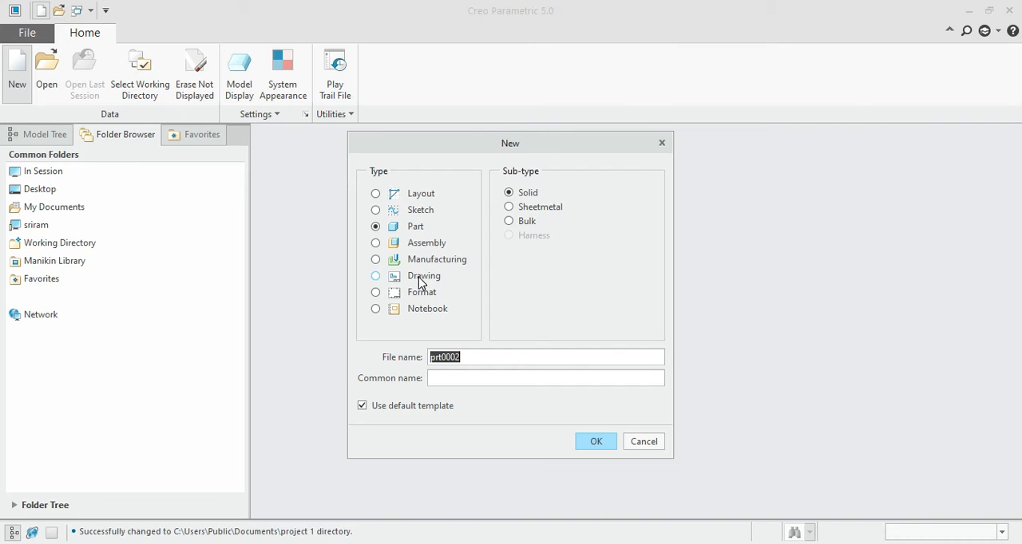
{"action": "mouse_move", "coordinate": [535, 207]}
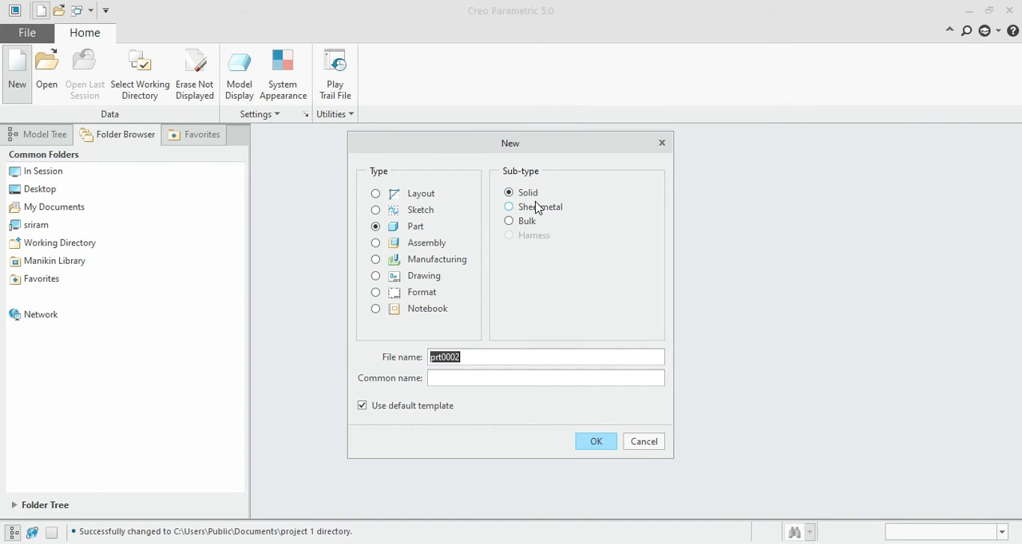
{"action": "mouse_move", "coordinate": [520, 234]}
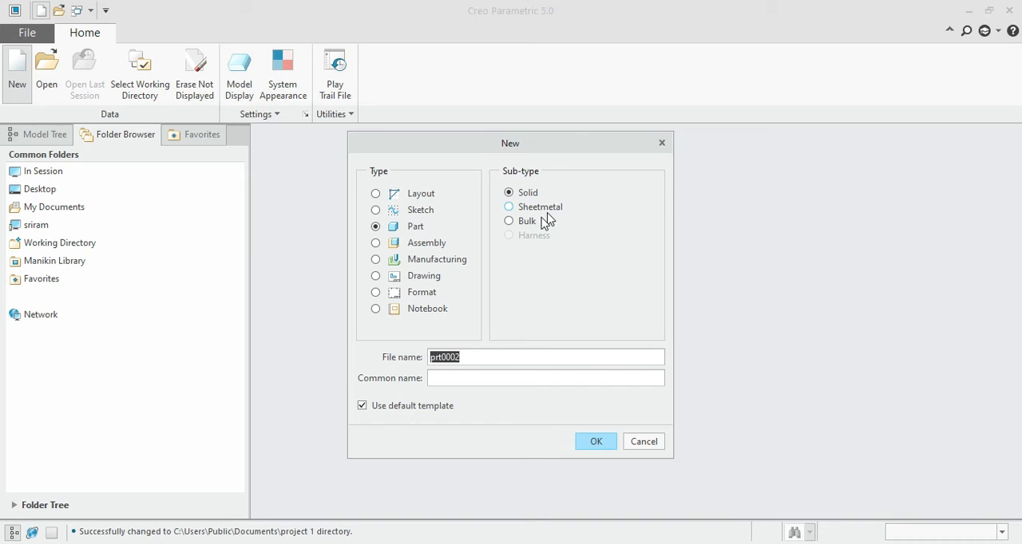
{"action": "mouse_move", "coordinate": [476, 271]}
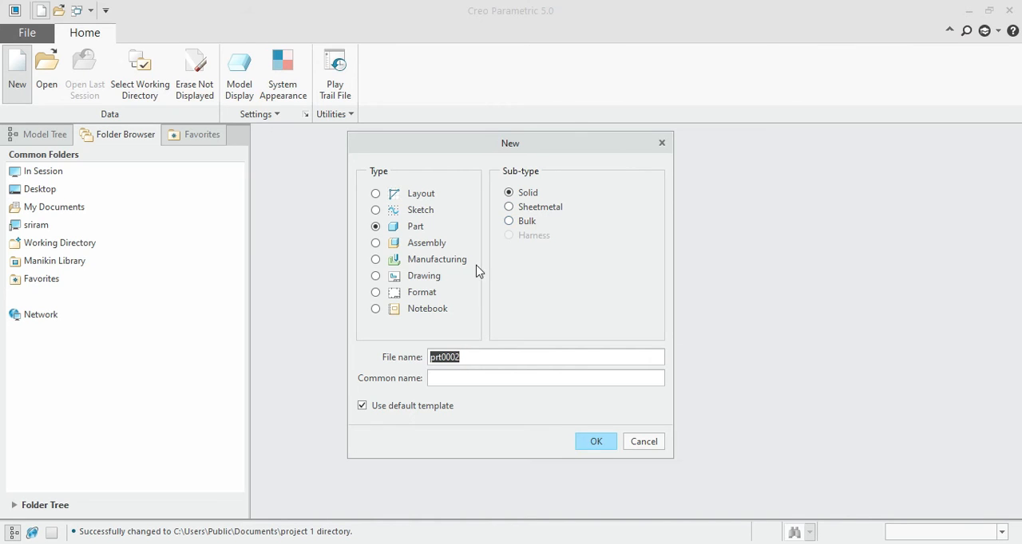
{"action": "mouse_move", "coordinate": [466, 273]}
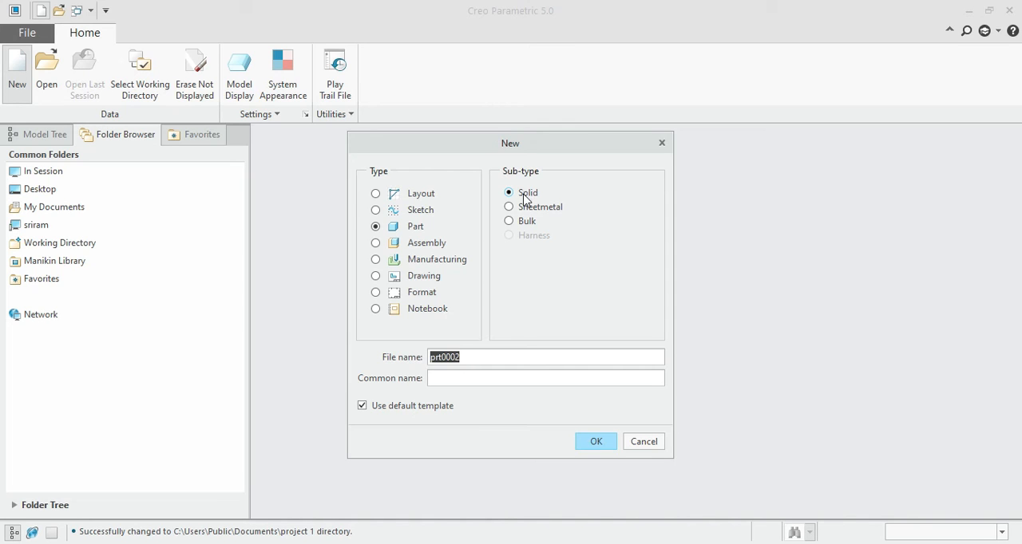
{"action": "mouse_move", "coordinate": [583, 279]}
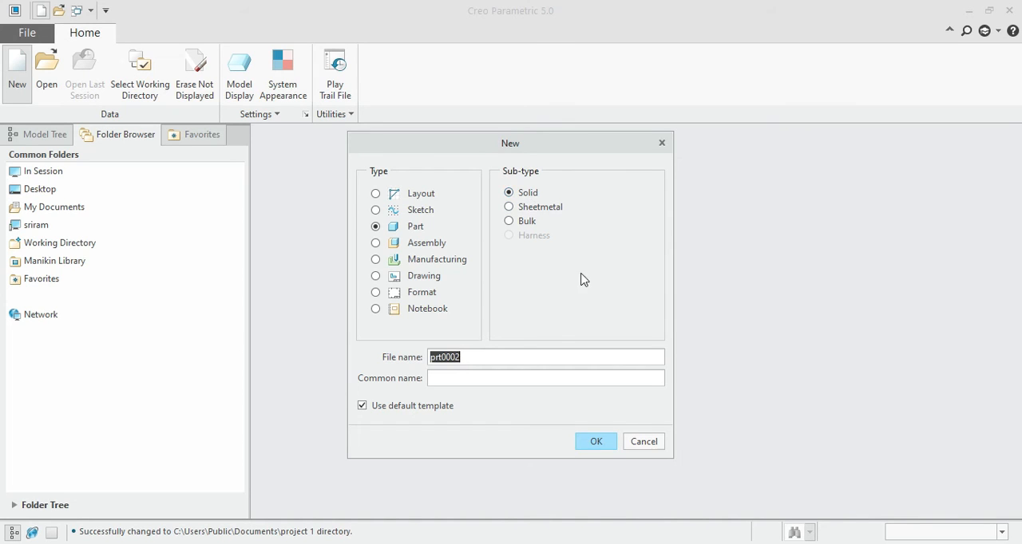
{"action": "mouse_move", "coordinate": [527, 206]}
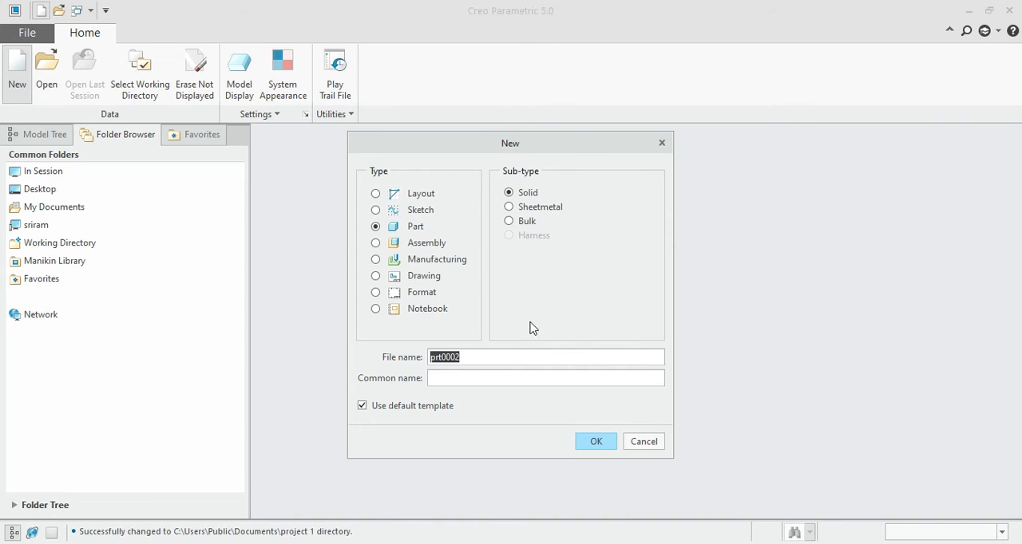
{"action": "mouse_move", "coordinate": [546, 324]}
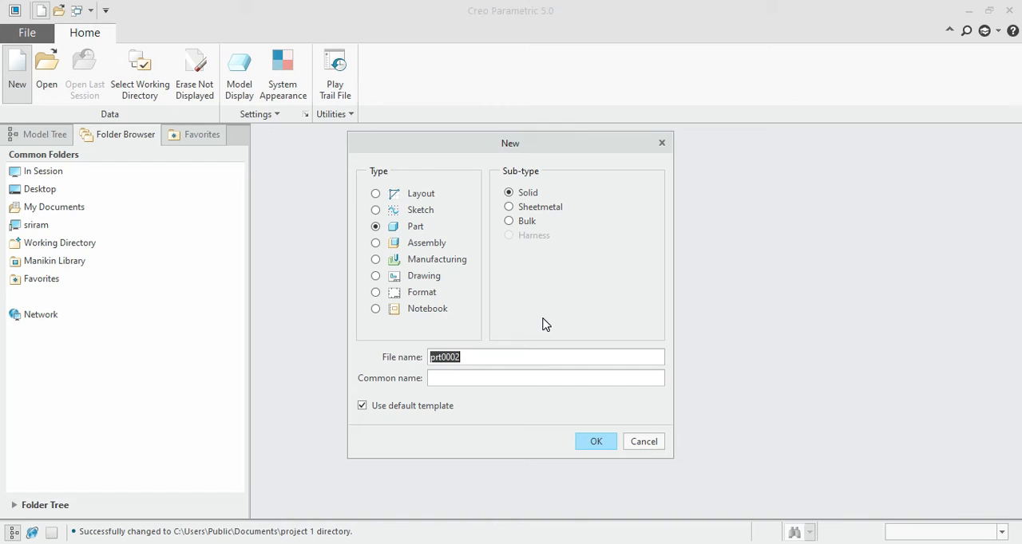
{"action": "mouse_move", "coordinate": [324, 456]}
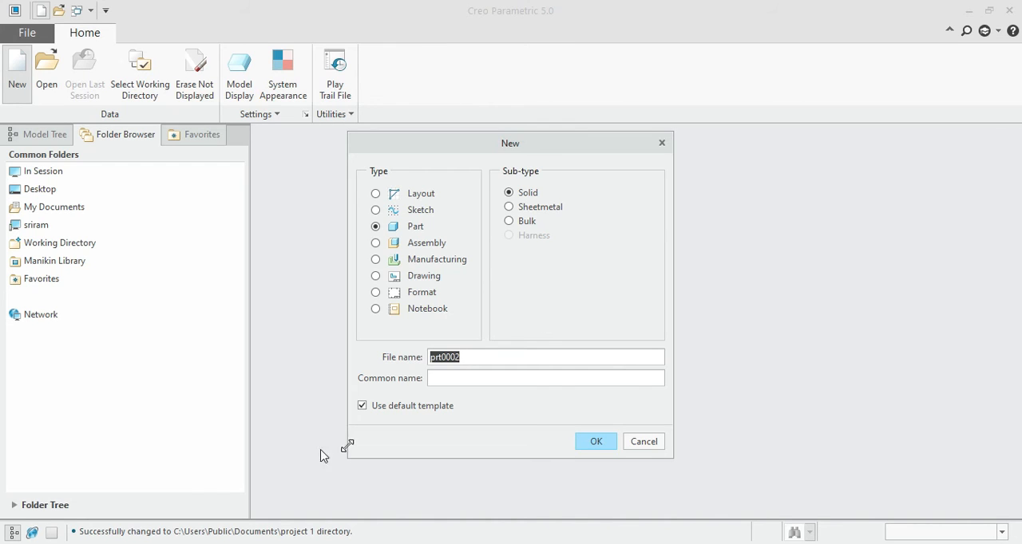
{"action": "mouse_move", "coordinate": [413, 405]}
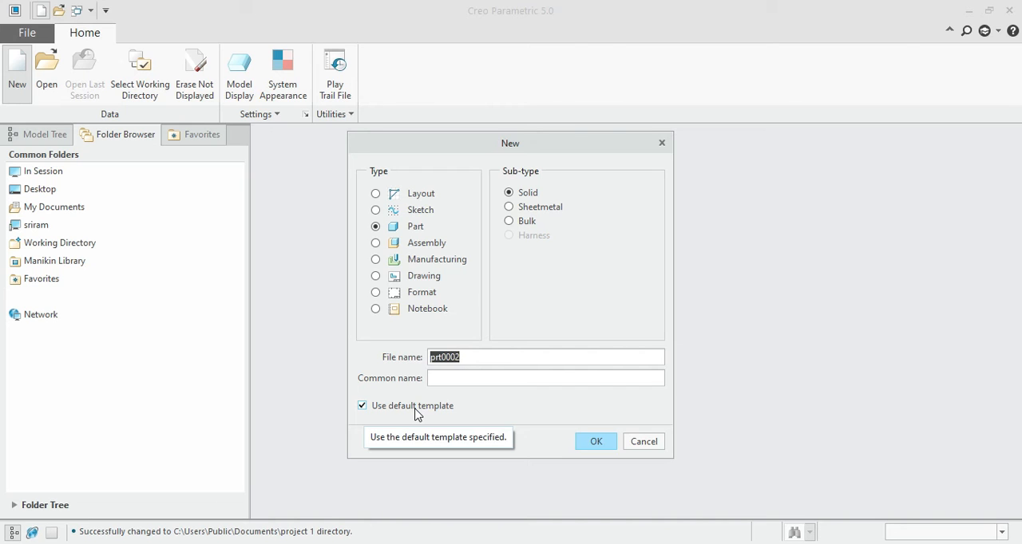
Uncheck Use default template in the New dialog for prt0002.
{"action": "left_click", "coordinate": [362, 406]}
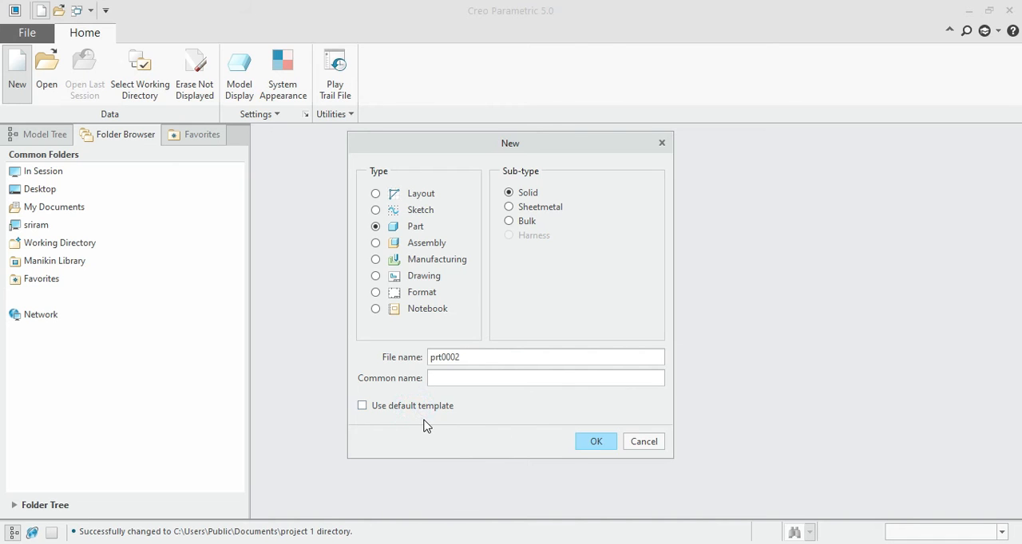
Confirm the New dialog to reach the New File Options template list.
{"action": "left_click", "coordinate": [596, 442]}
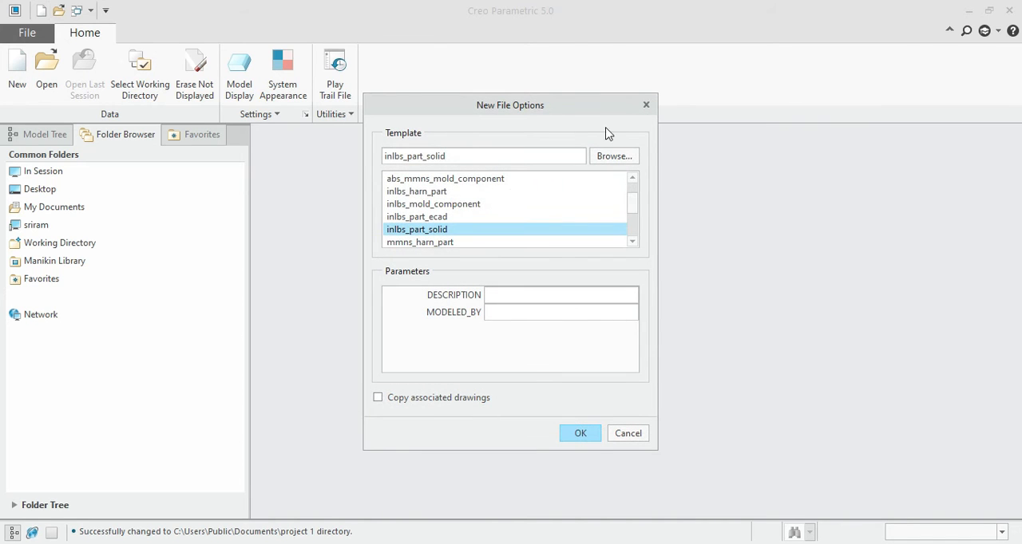
{"action": "mouse_move", "coordinate": [603, 186]}
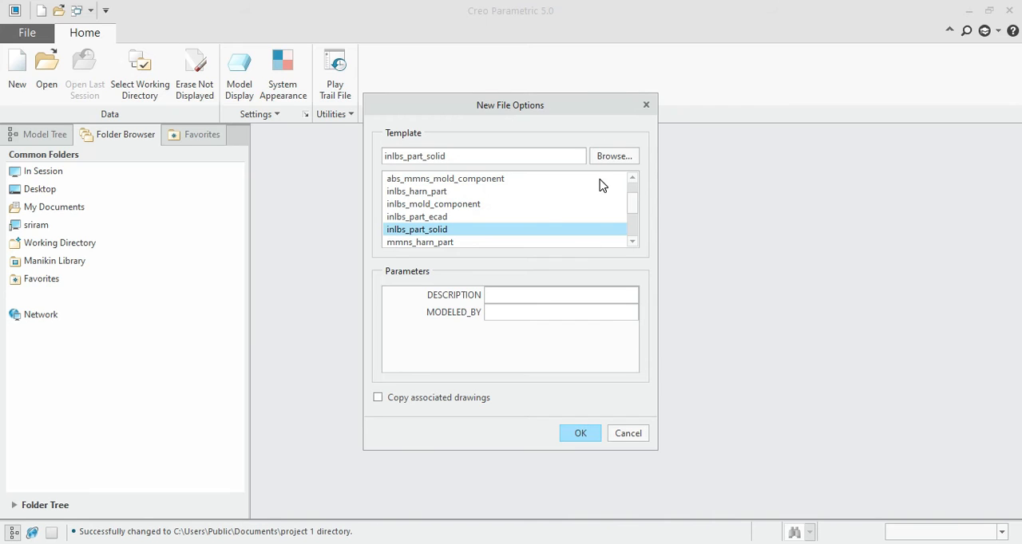
{"action": "mouse_move", "coordinate": [519, 216]}
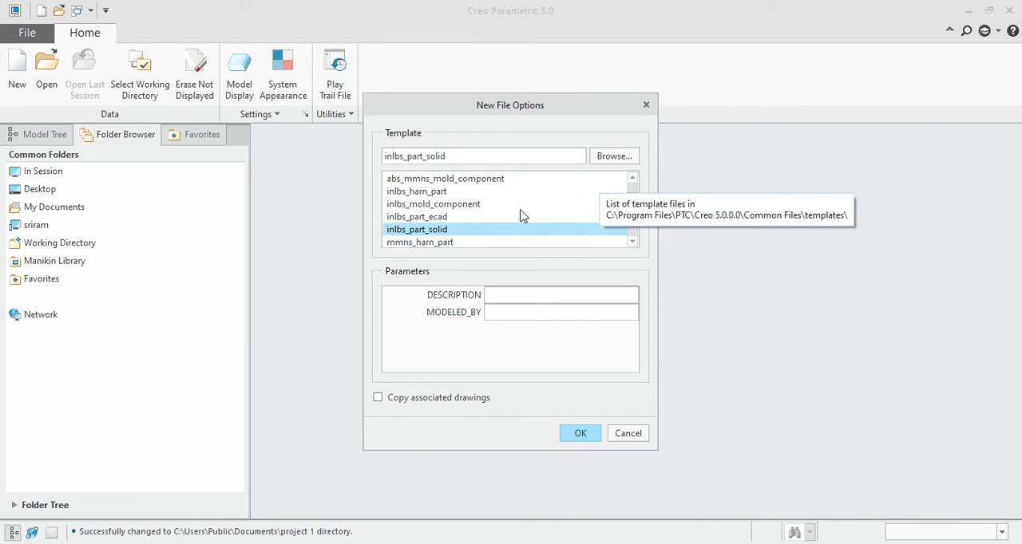
{"action": "mouse_move", "coordinate": [495, 228]}
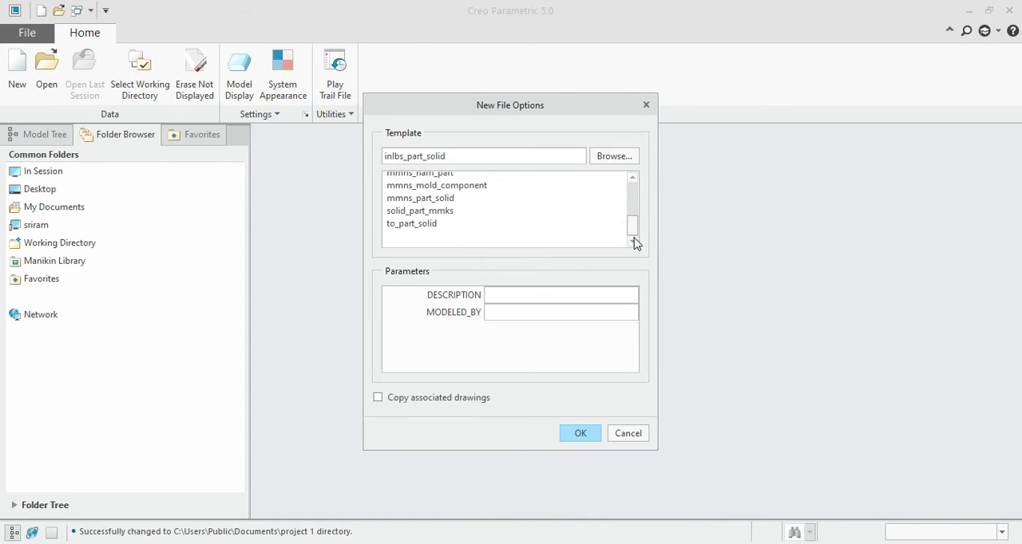
Select mmns_part_solid from the template list, leaving parameters blank.
{"action": "left_click", "coordinate": [420, 217]}
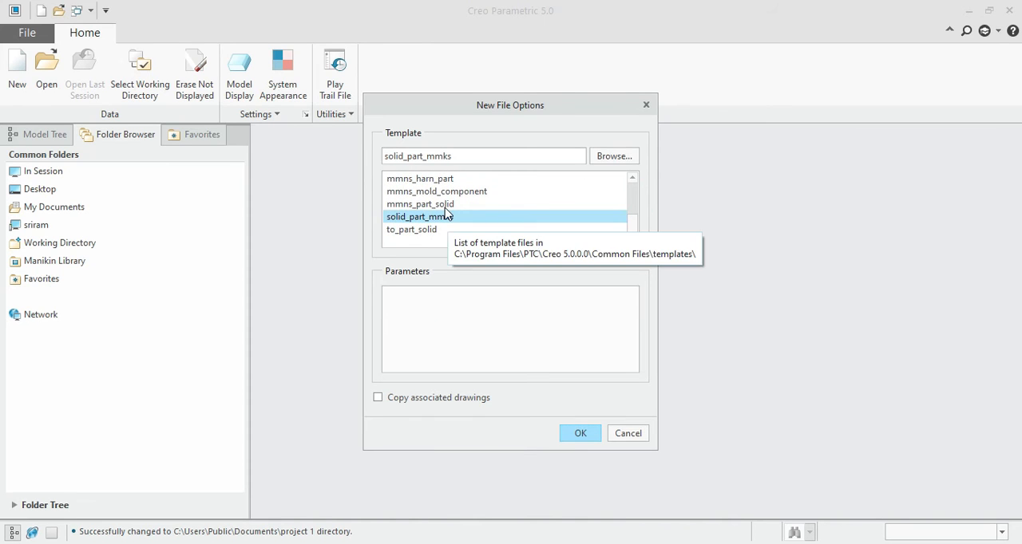
{"action": "left_click", "coordinate": [420, 204]}
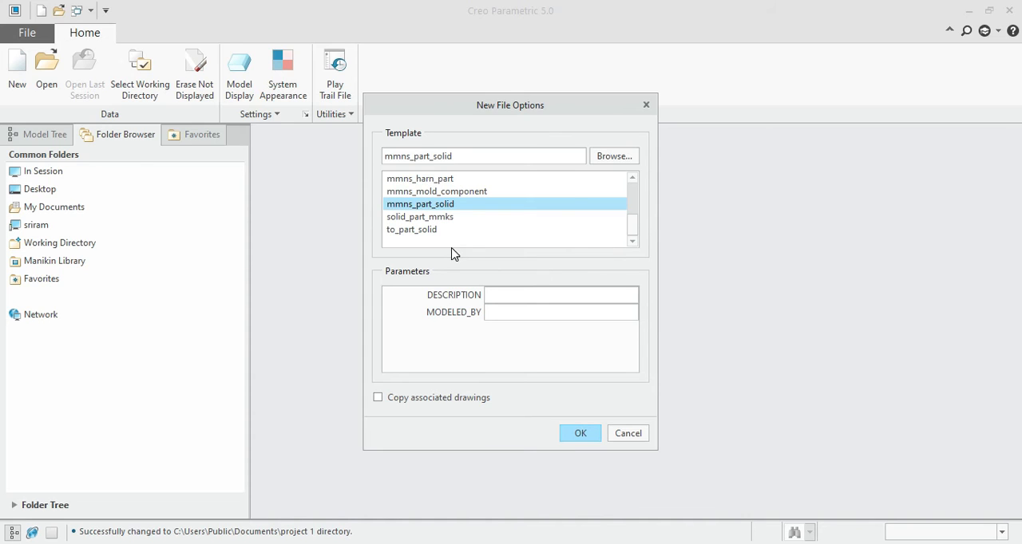
{"action": "mouse_move", "coordinate": [453, 207]}
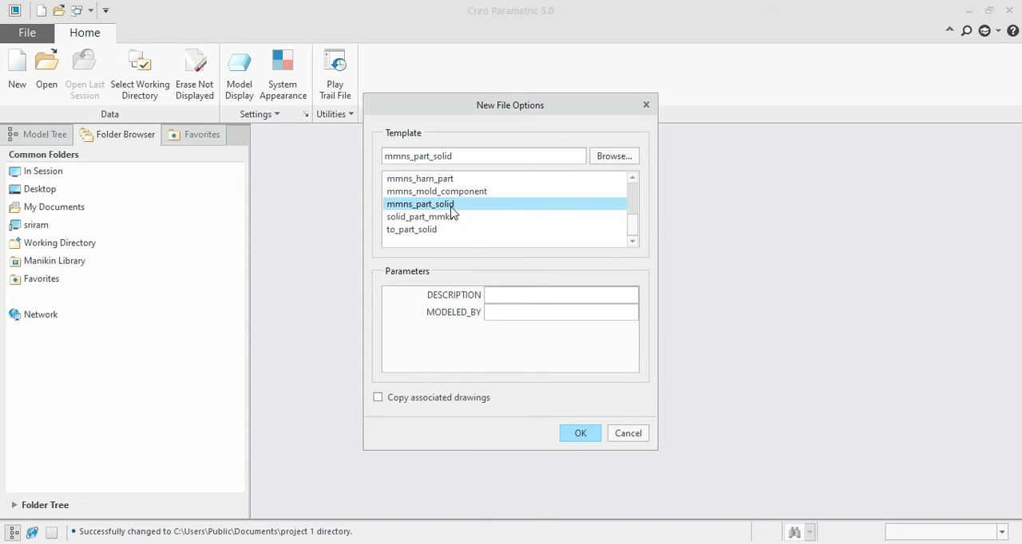
{"action": "mouse_move", "coordinate": [473, 213]}
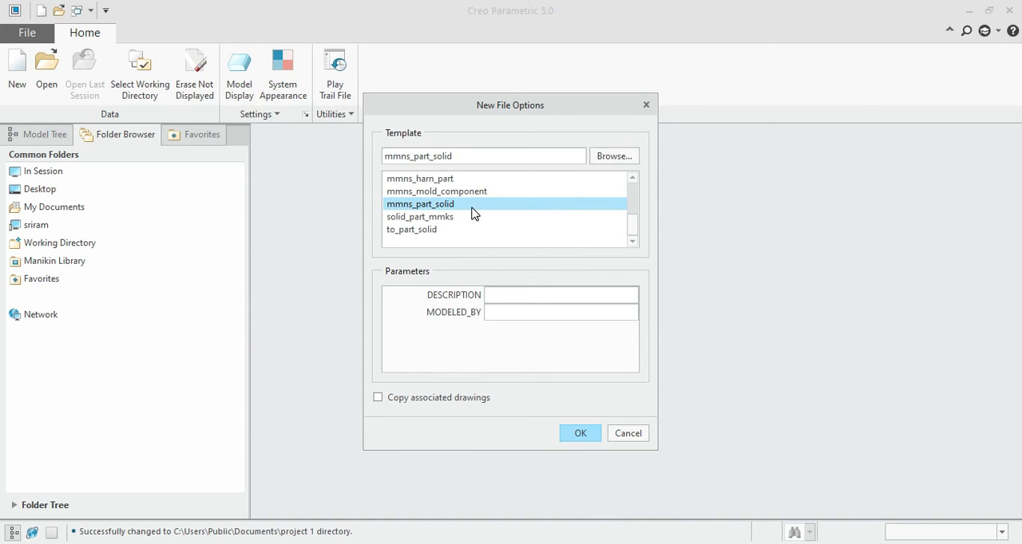
{"action": "mouse_move", "coordinate": [421, 212]}
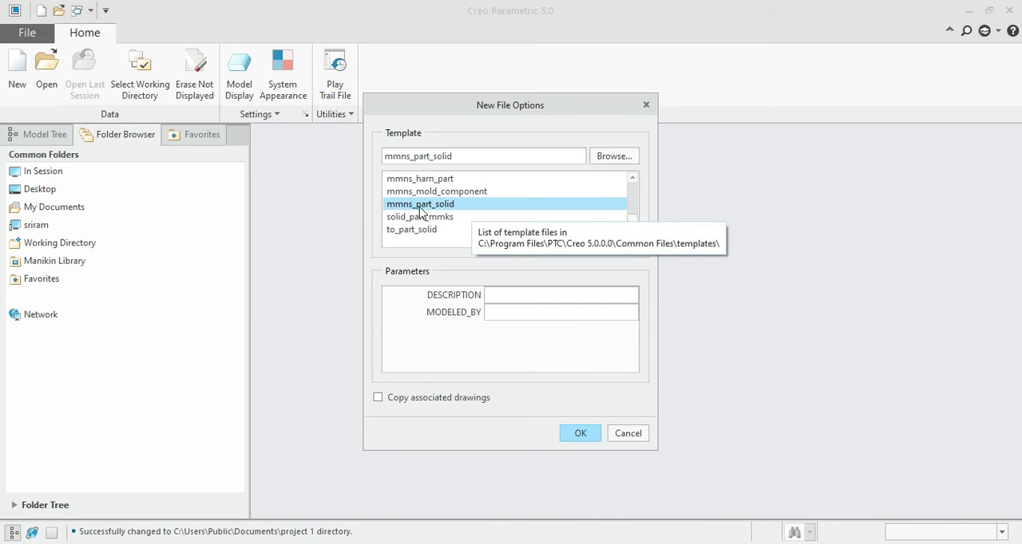
{"action": "mouse_move", "coordinate": [391, 214]}
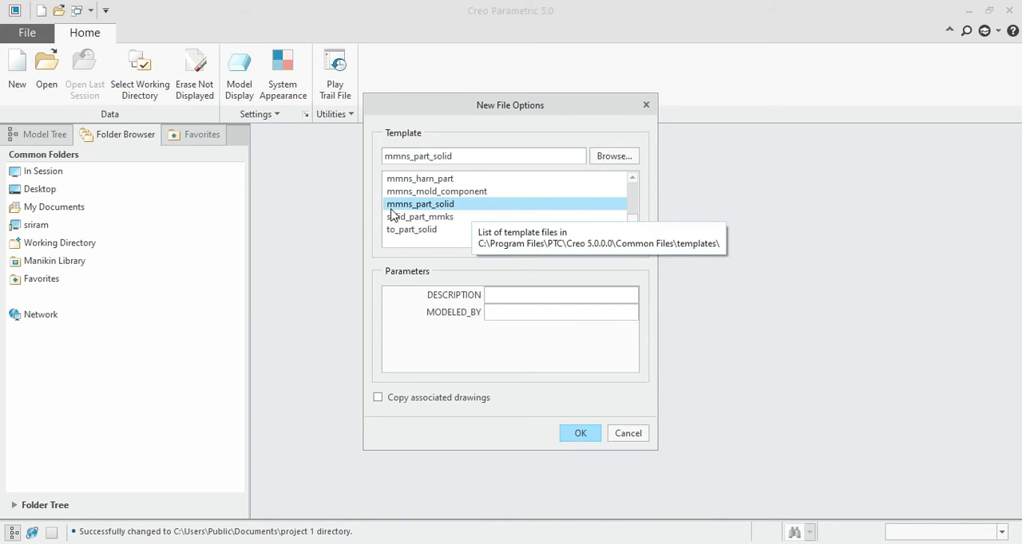
{"action": "mouse_move", "coordinate": [399, 214]}
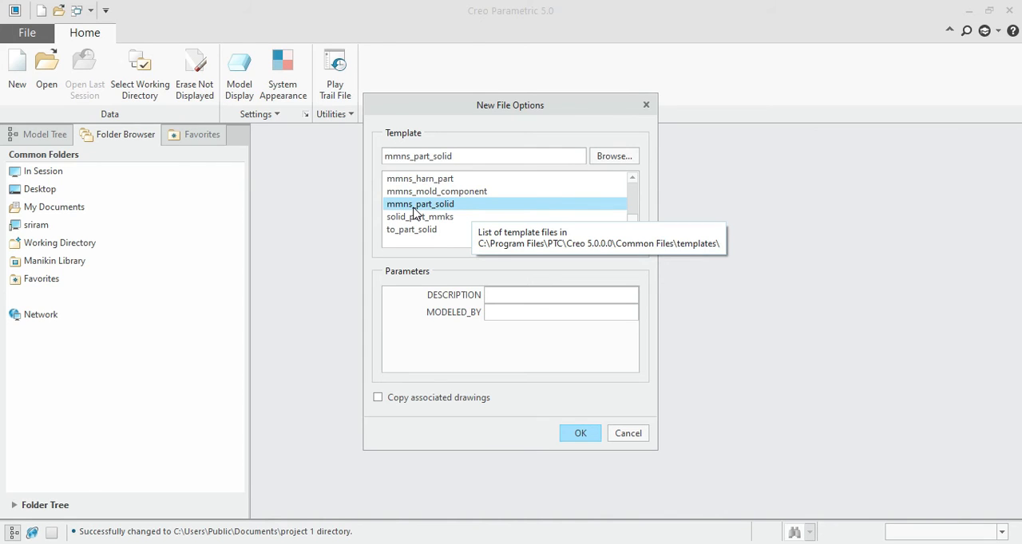
{"action": "mouse_move", "coordinate": [426, 215]}
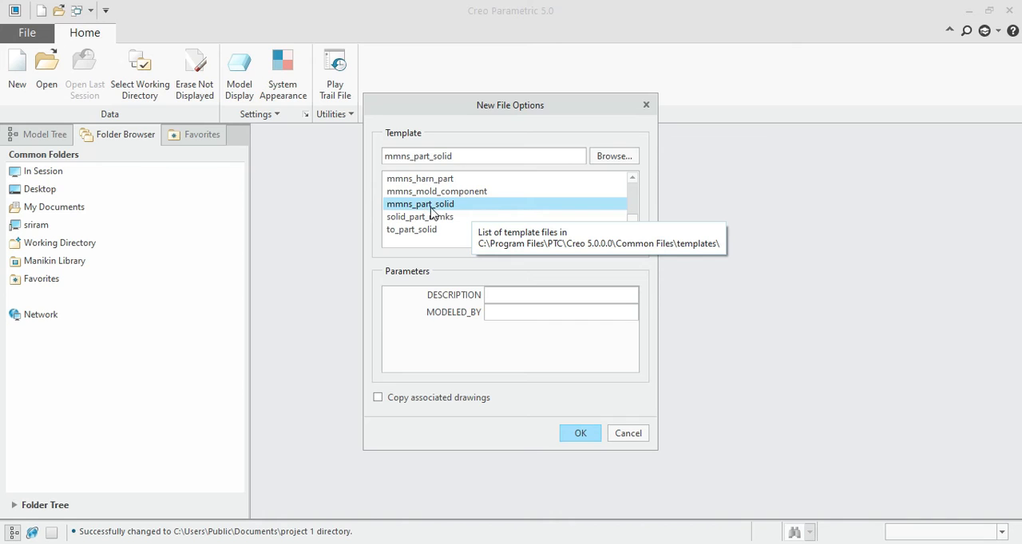
{"action": "mouse_move", "coordinate": [437, 209]}
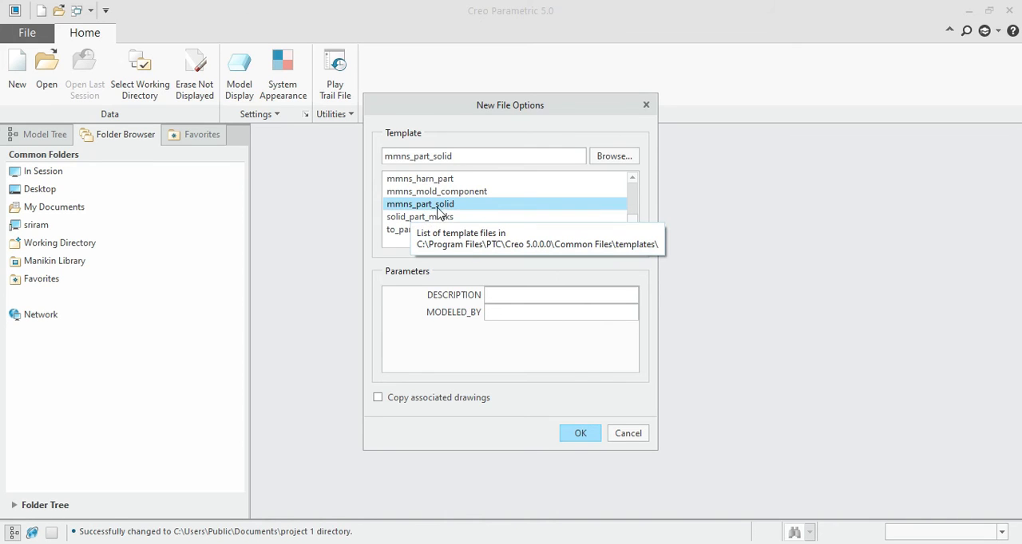
{"action": "mouse_move", "coordinate": [465, 211]}
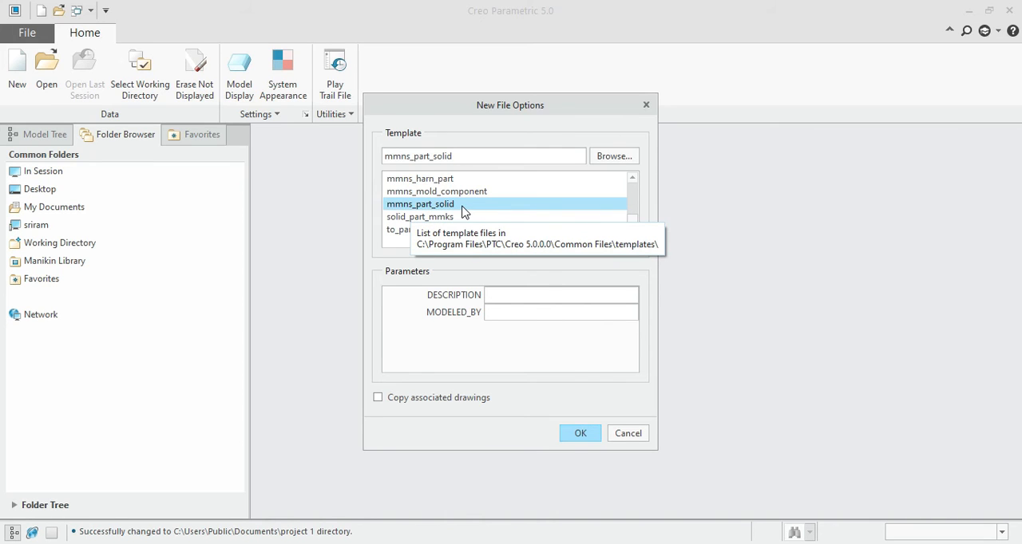
{"action": "mouse_move", "coordinate": [458, 210]}
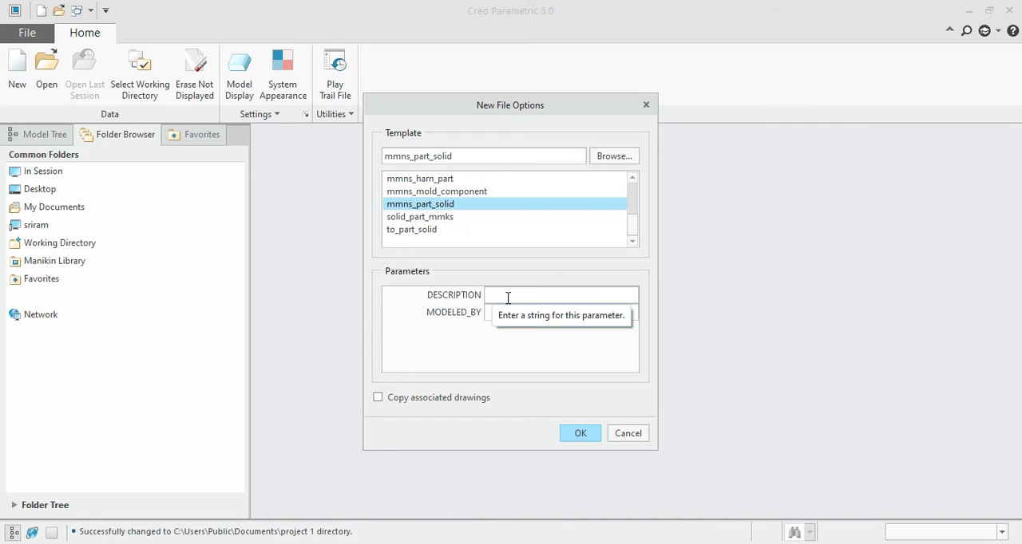
{"action": "left_click", "coordinate": [511, 312]}
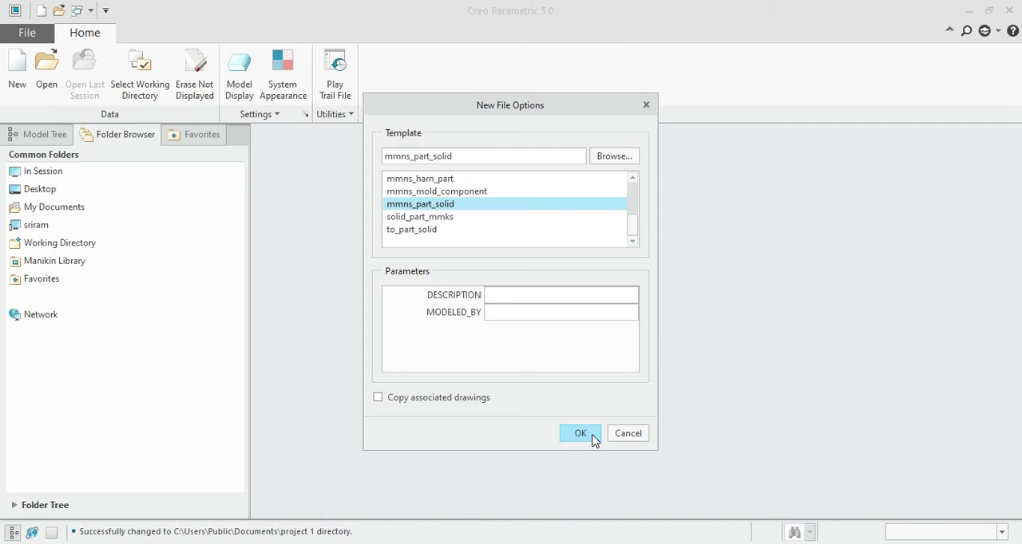
Accept New File Options to create PRT0002 with RIGHT, TOP and FRONT datum planes.
{"action": "left_click", "coordinate": [580, 433]}
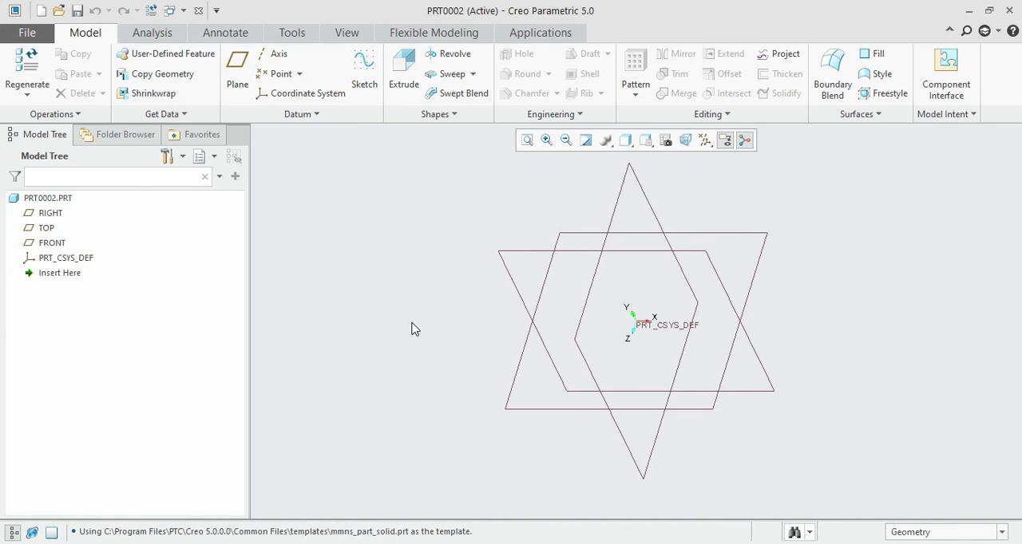
{"action": "mouse_move", "coordinate": [370, 263]}
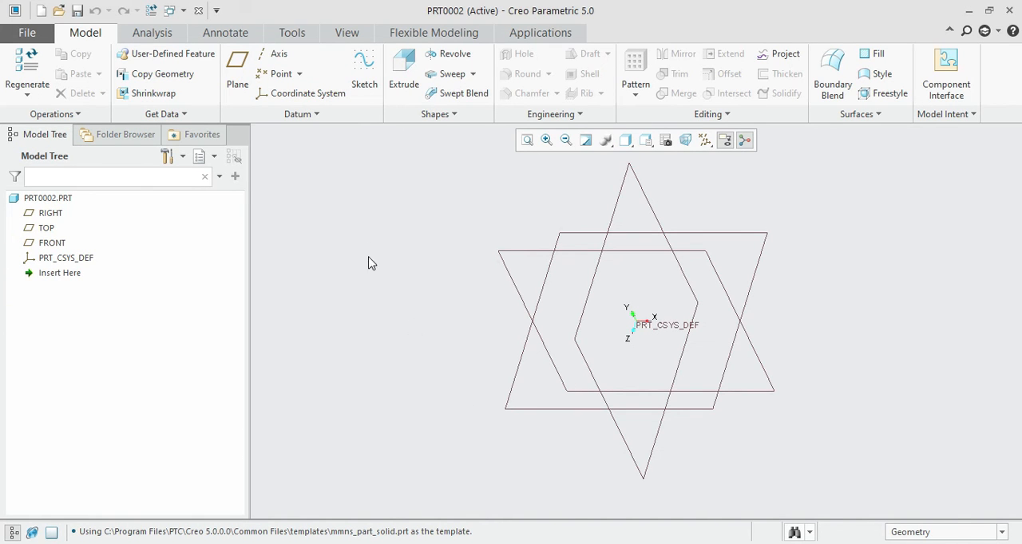
{"action": "mouse_move", "coordinate": [700, 224]}
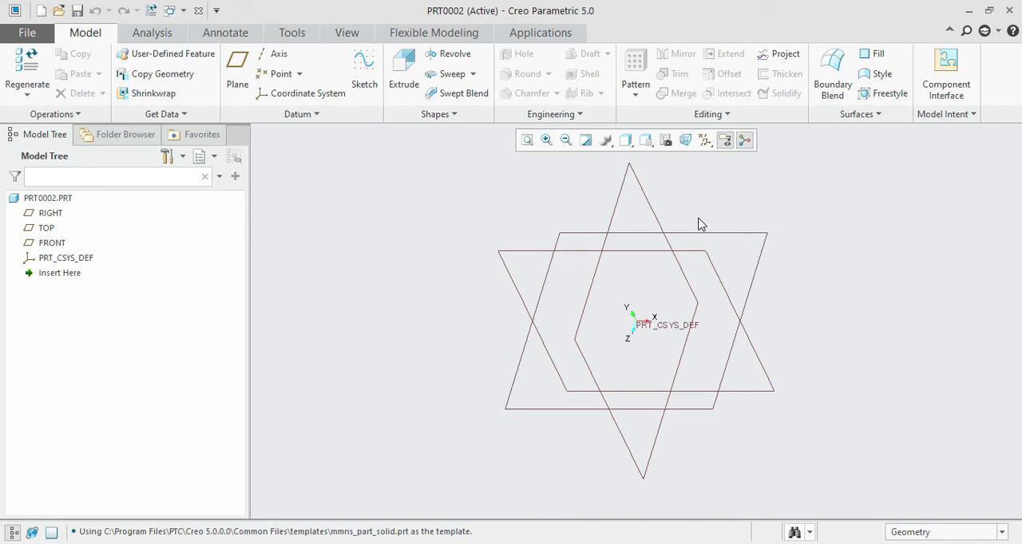
{"action": "mouse_move", "coordinate": [475, 235]}
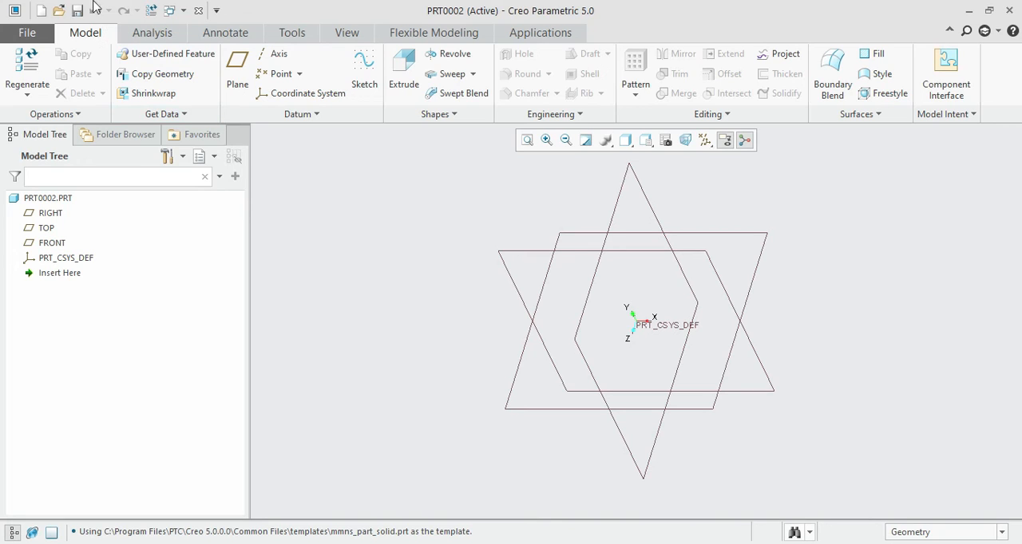
{"action": "mouse_move", "coordinate": [241, 6]}
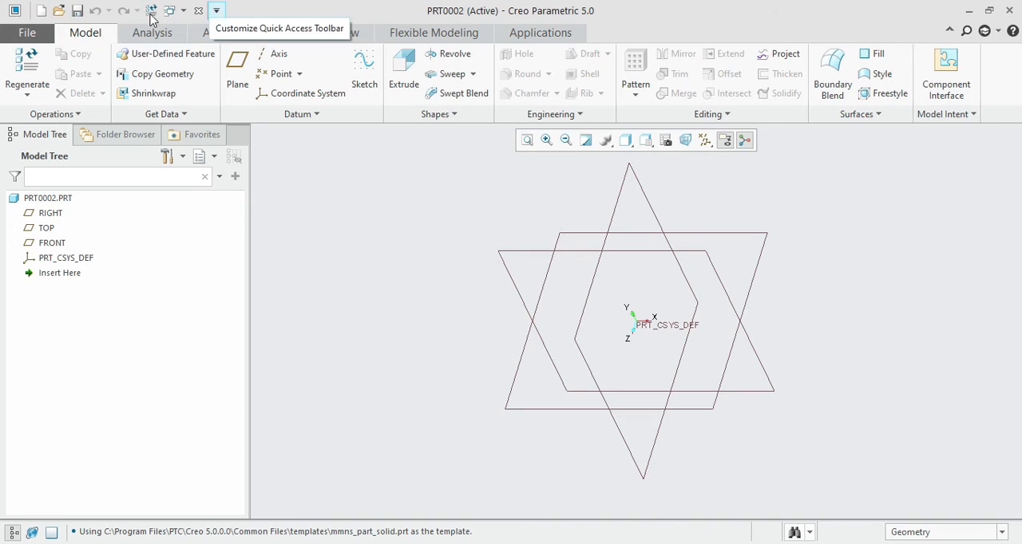
{"action": "mouse_move", "coordinate": [8, 20]}
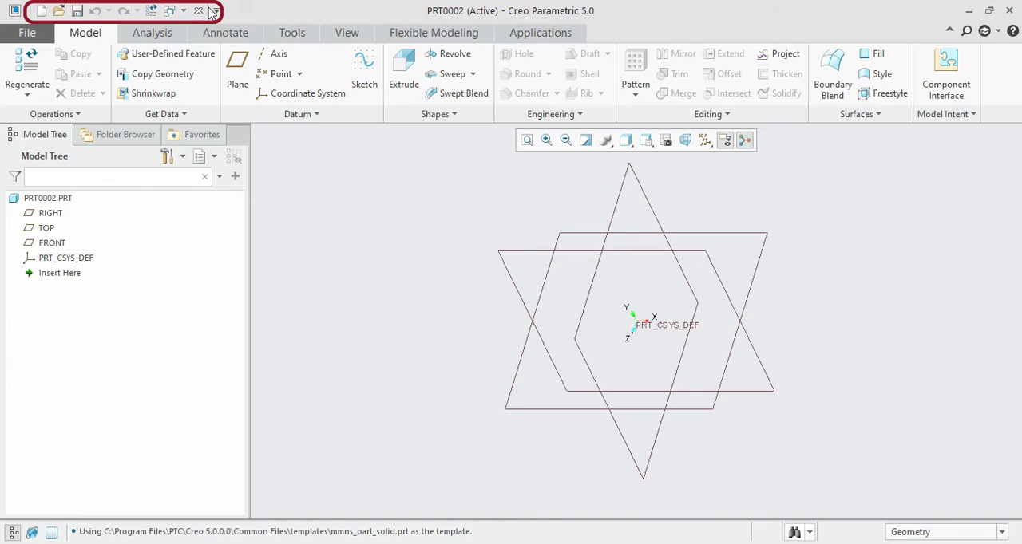
{"action": "mouse_move", "coordinate": [264, 14]}
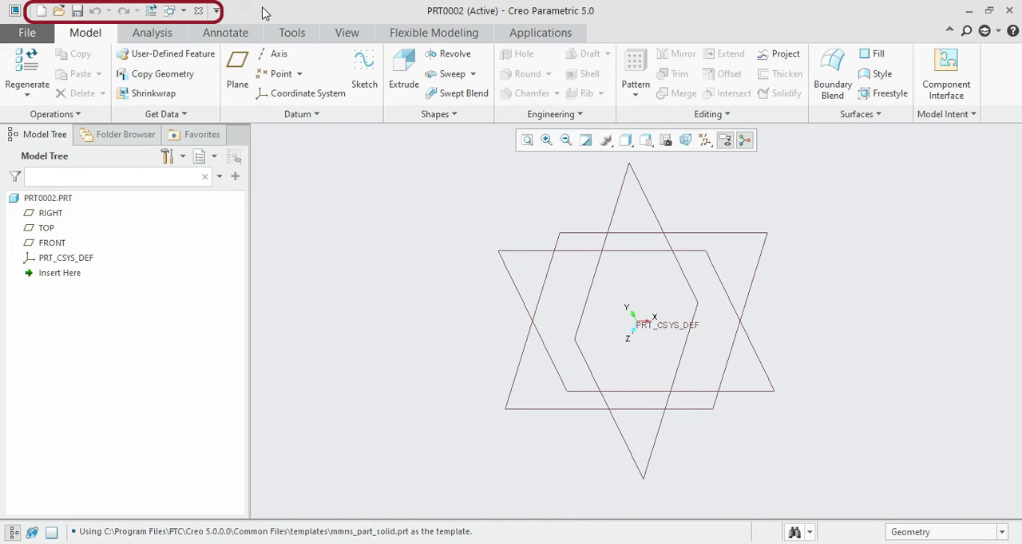
{"action": "mouse_move", "coordinate": [228, 14]}
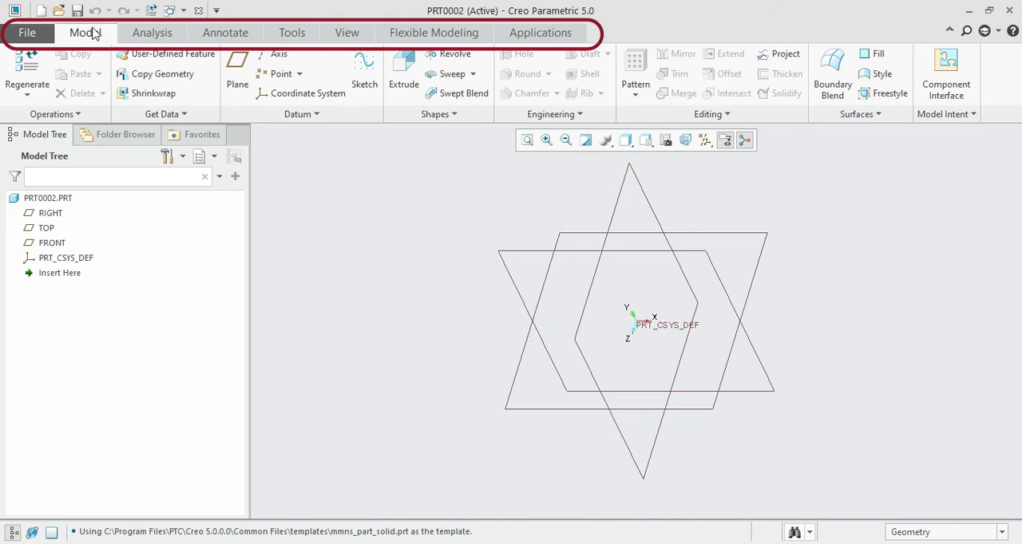
{"action": "mouse_move", "coordinate": [4, 43]}
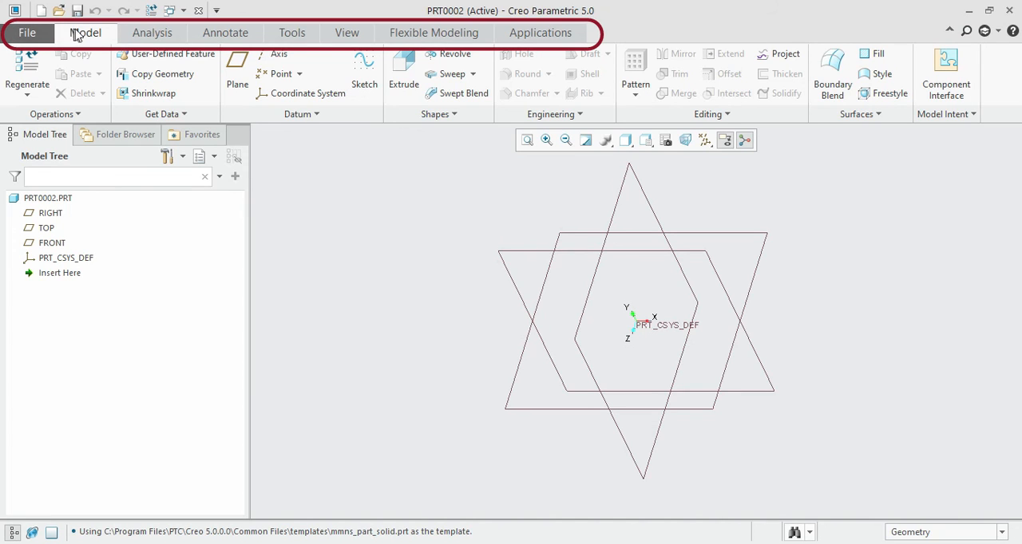
{"action": "mouse_move", "coordinate": [589, 38]}
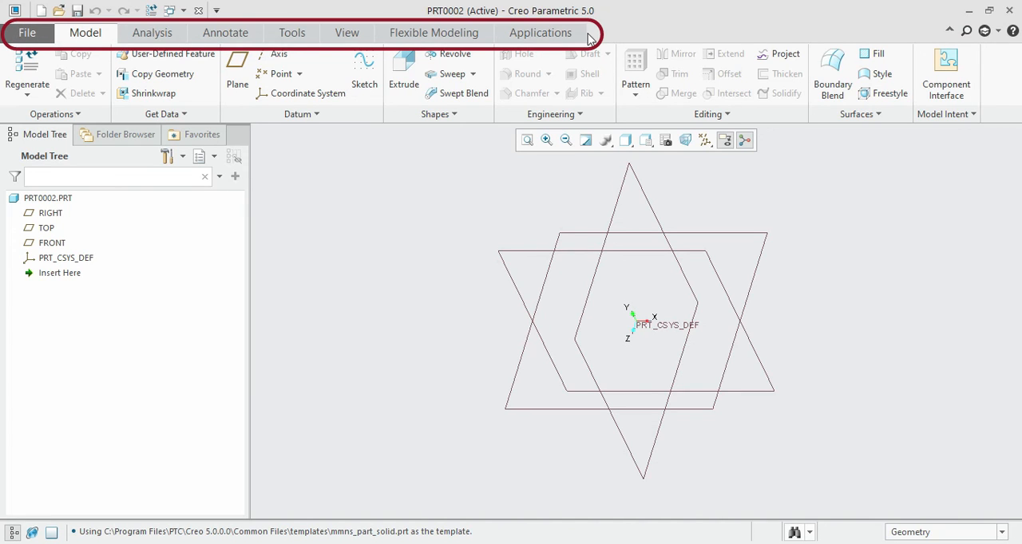
{"action": "mouse_move", "coordinate": [185, 98]}
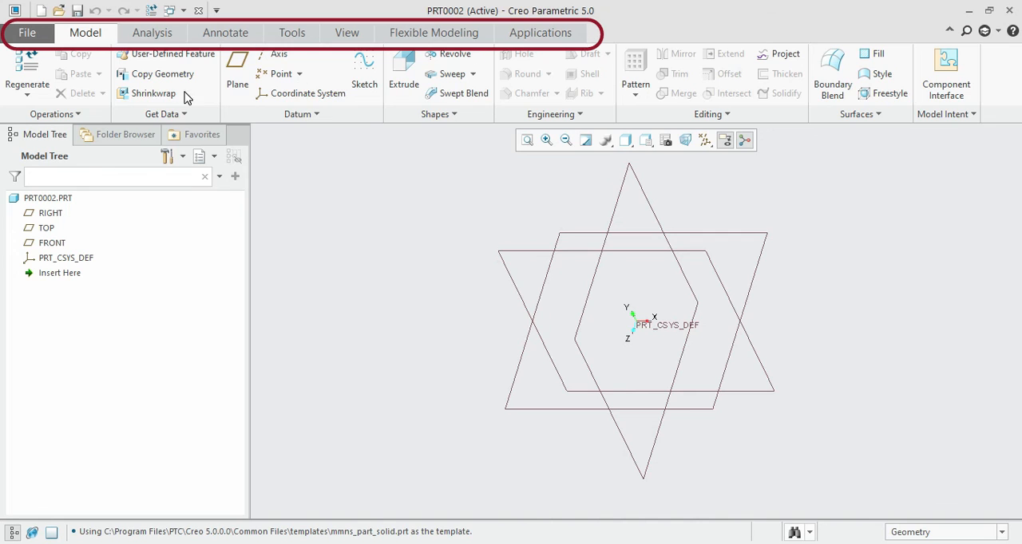
{"action": "mouse_move", "coordinate": [403, 68]}
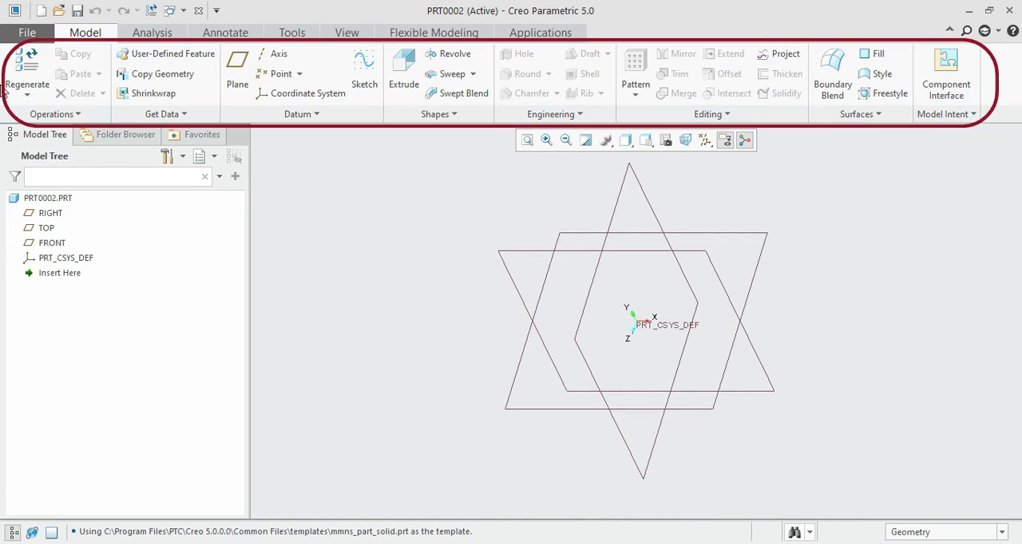
{"action": "mouse_move", "coordinate": [106, 38]}
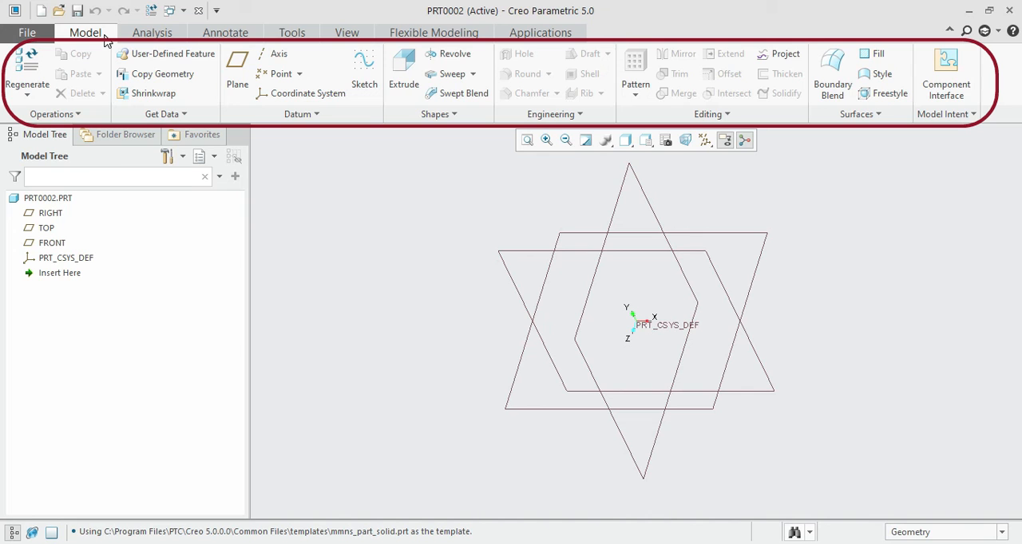
{"action": "mouse_move", "coordinate": [765, 54]}
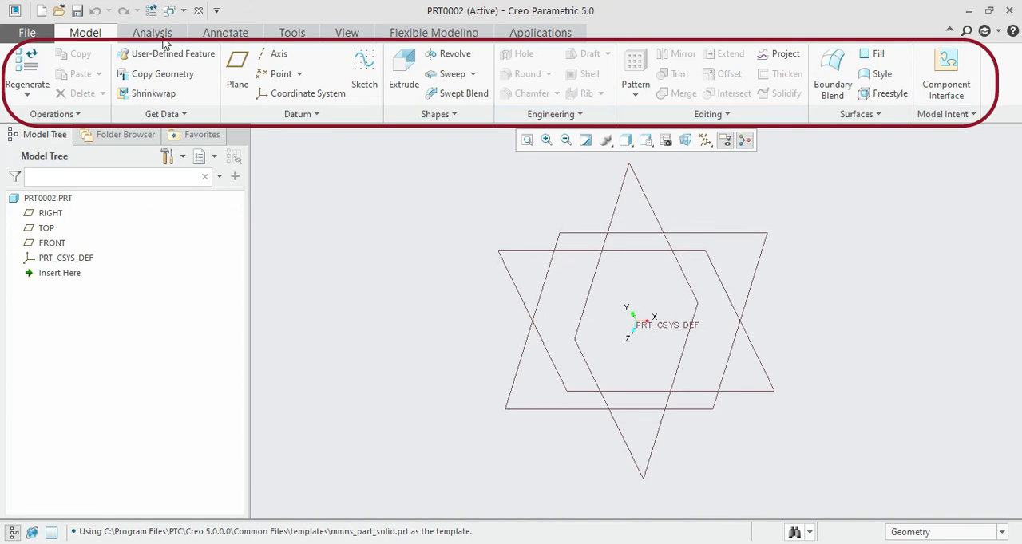
{"action": "left_click", "coordinate": [152, 32]}
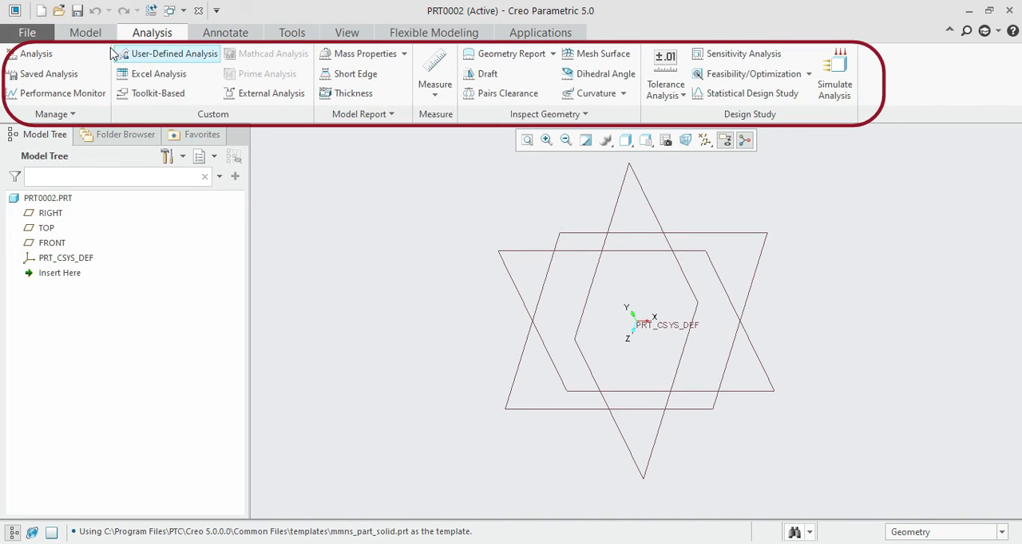
{"action": "left_click", "coordinate": [85, 32]}
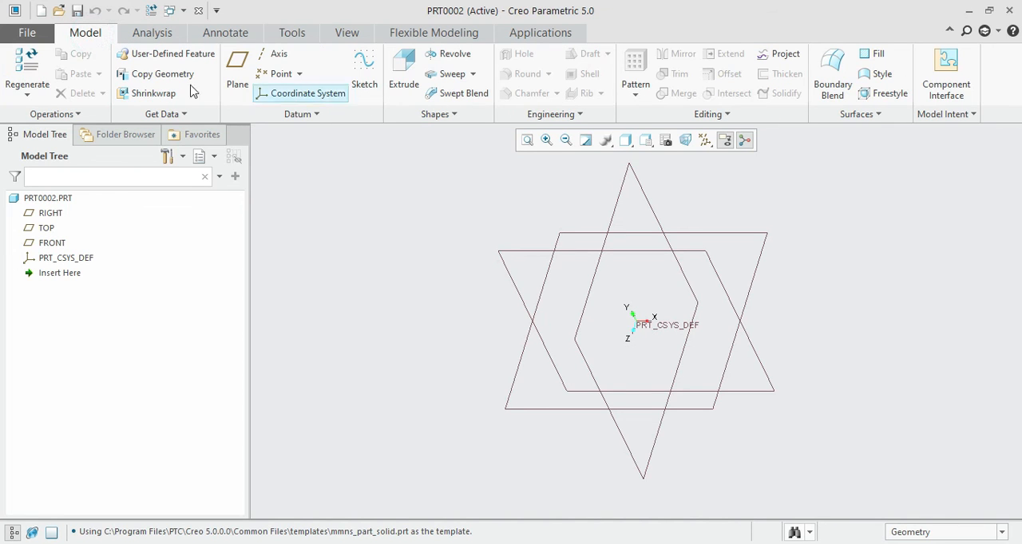
{"action": "mouse_move", "coordinate": [803, 83]}
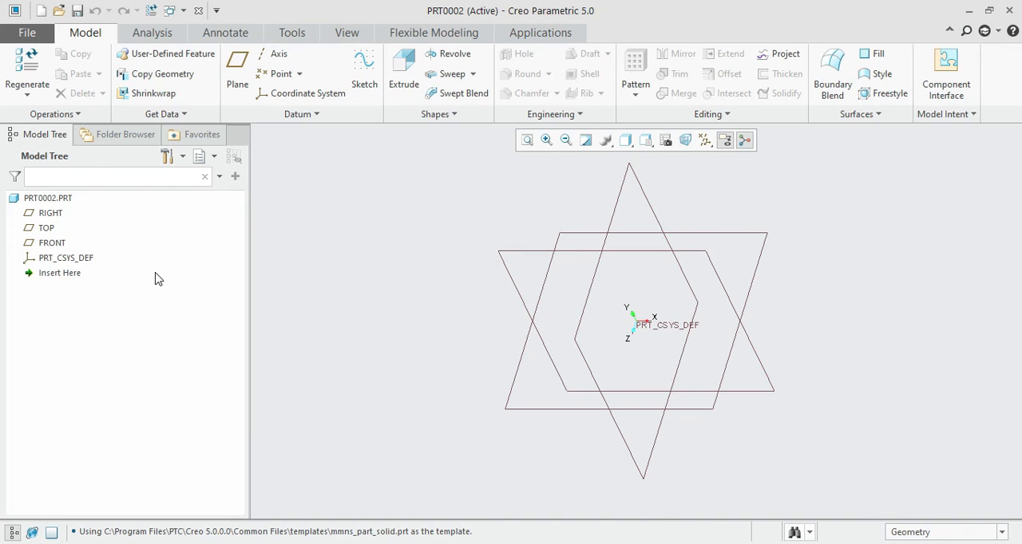
{"action": "mouse_move", "coordinate": [168, 271]}
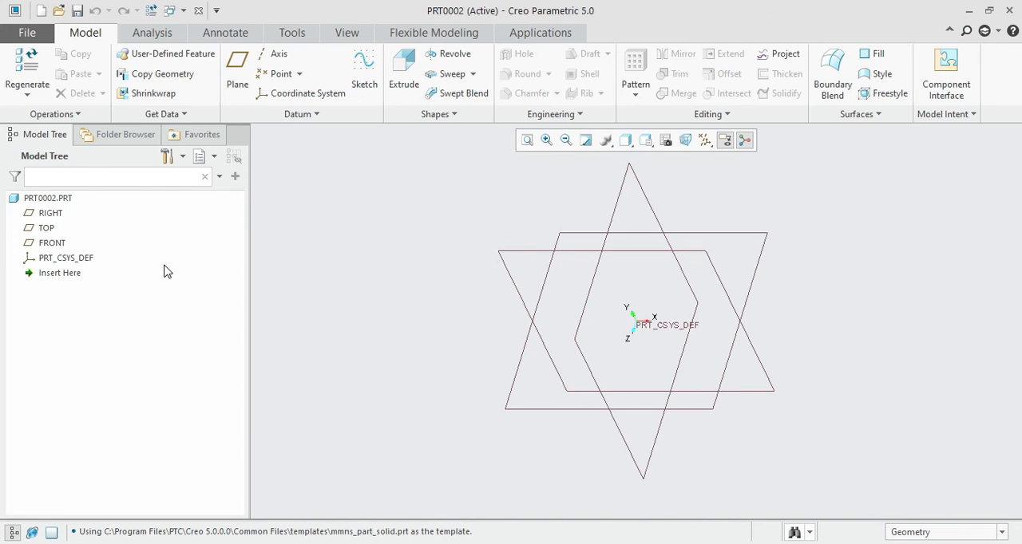
{"action": "mouse_move", "coordinate": [496, 266]}
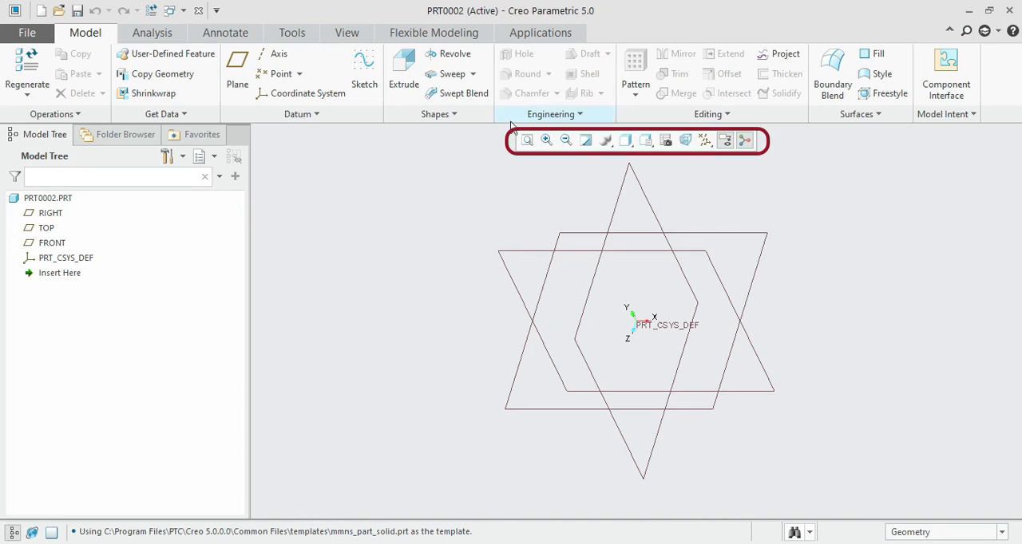
{"action": "mouse_move", "coordinate": [778, 152]}
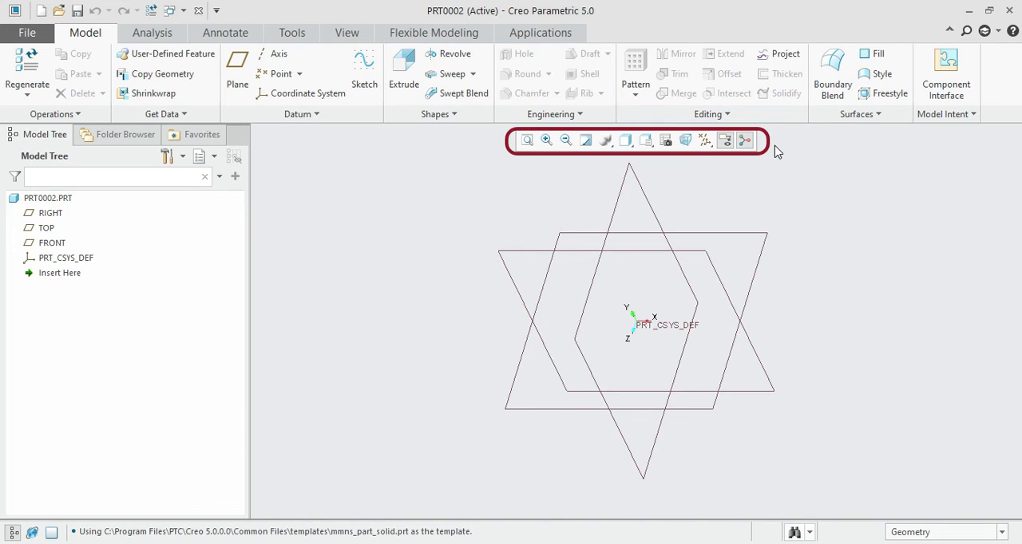
{"action": "mouse_move", "coordinate": [778, 152]}
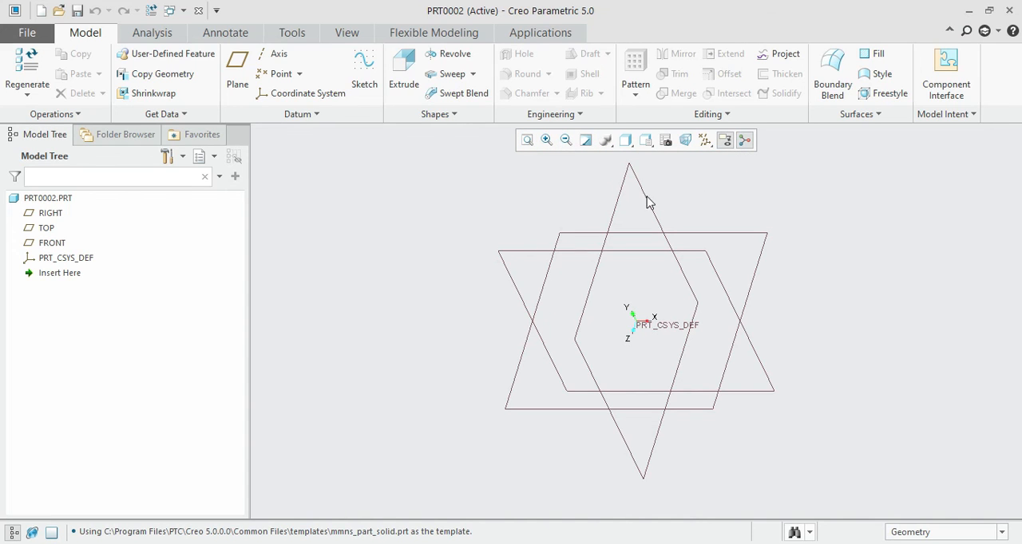
{"action": "mouse_move", "coordinate": [257, 130]}
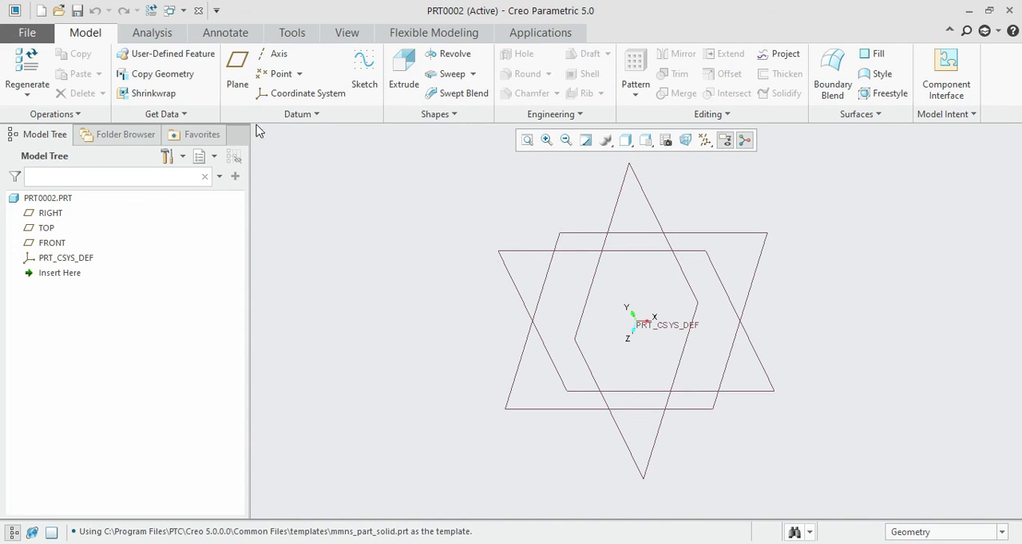
{"action": "mouse_move", "coordinate": [435, 429]}
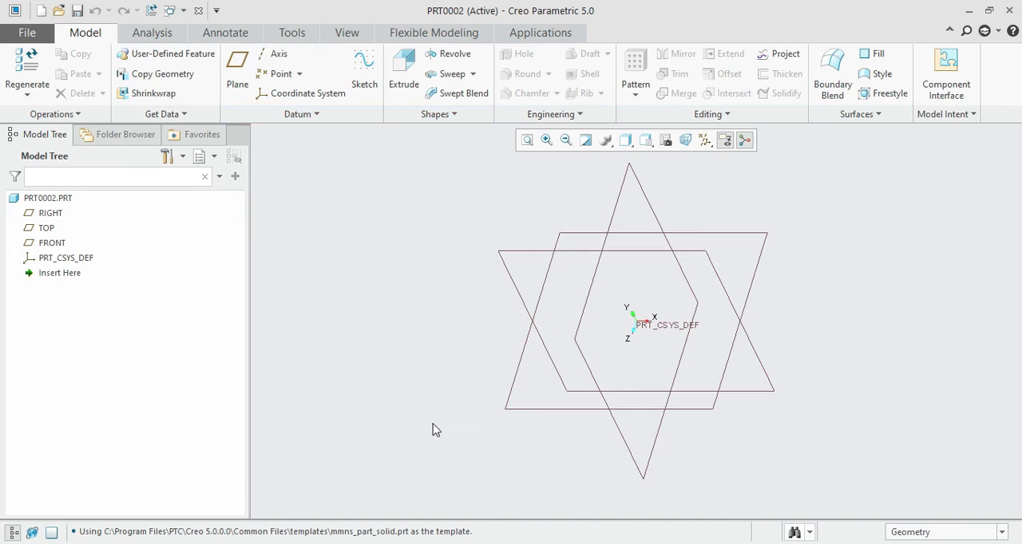
{"action": "mouse_move", "coordinate": [837, 456]}
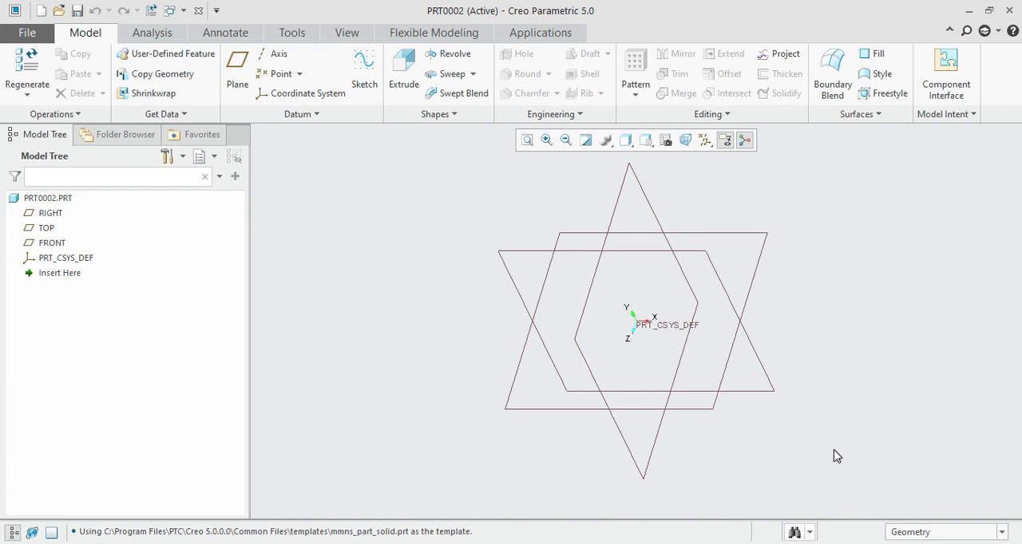
{"action": "mouse_move", "coordinate": [913, 305]}
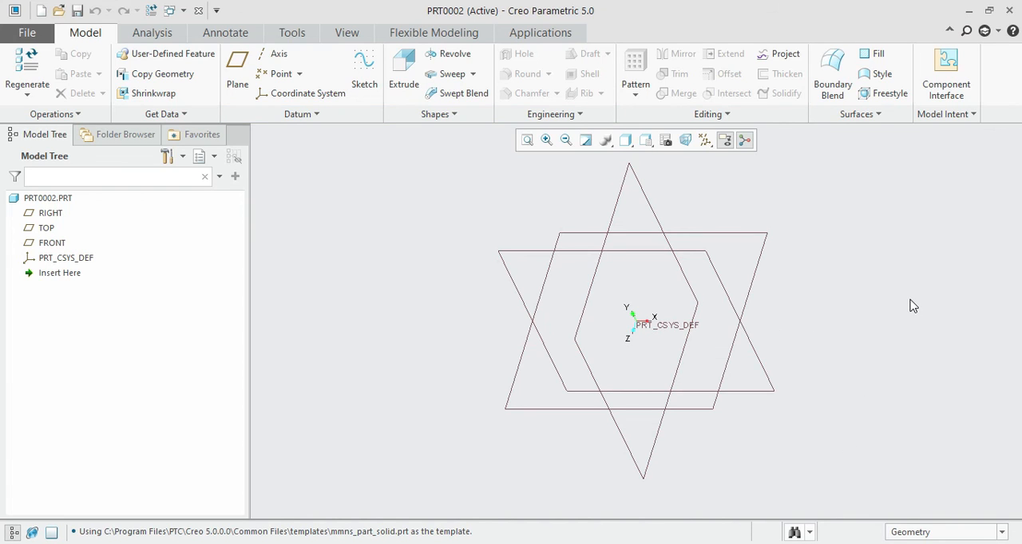